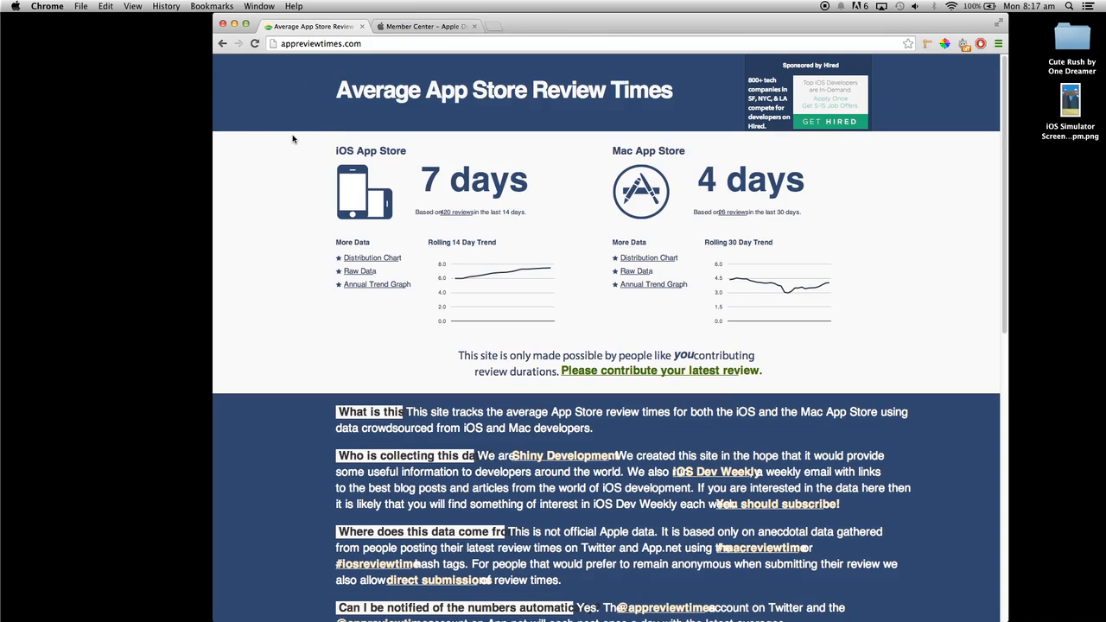
pyautogui.moveTo(852, 278)
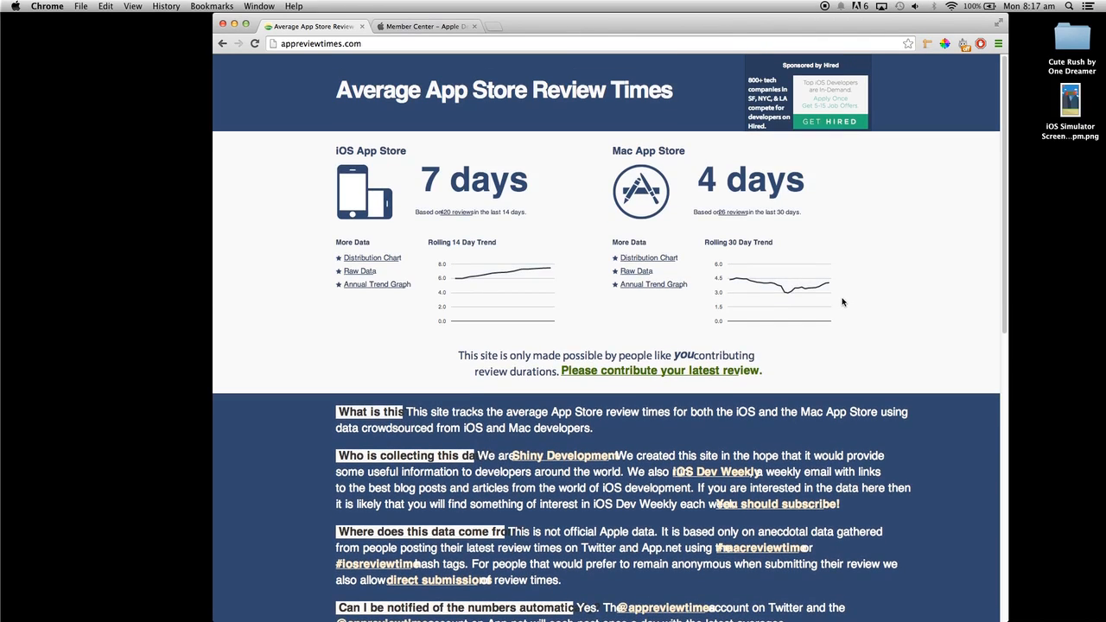
pyautogui.moveTo(922, 286)
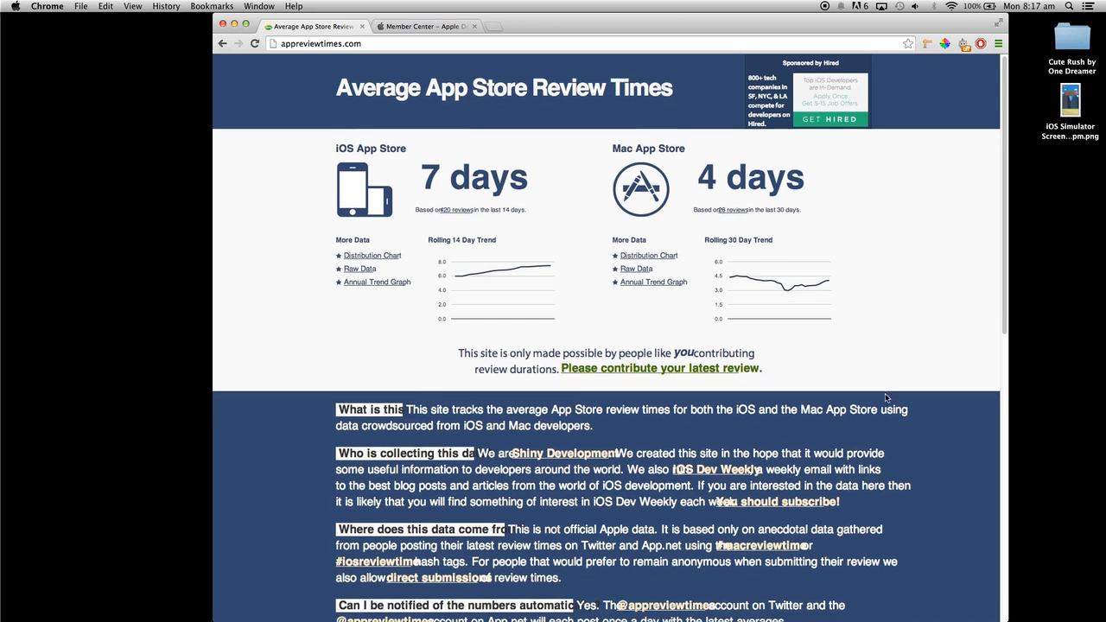
# Step: In Member Center, open Certificates, Identifiers & Profiles and list all 49 provisioning profiles
pyautogui.click(423, 26)
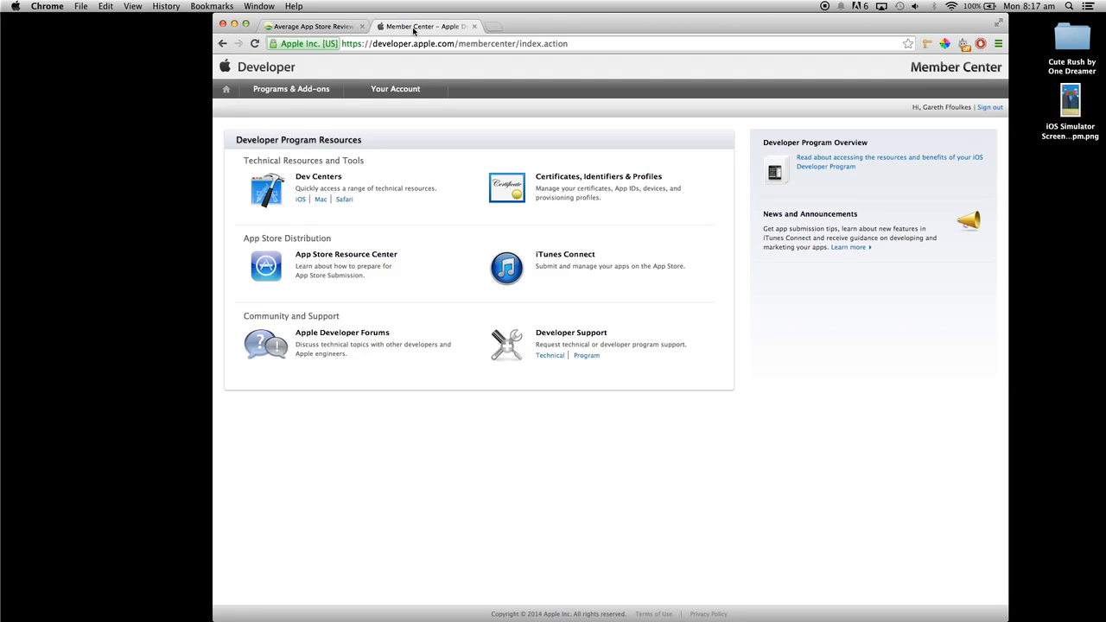
pyautogui.moveTo(399, 52)
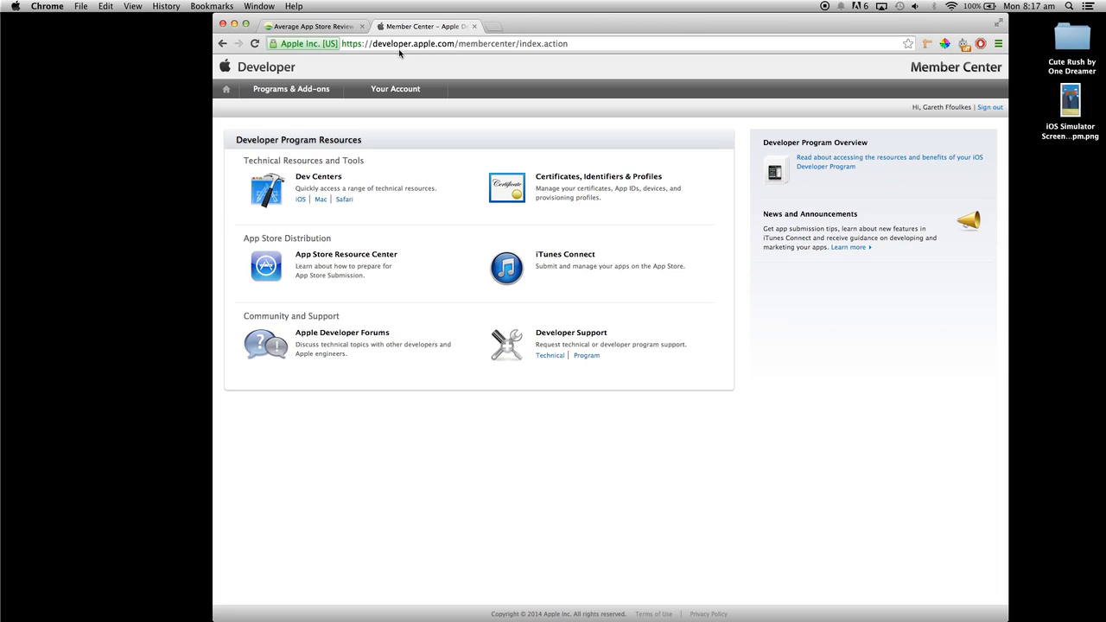
pyautogui.moveTo(542, 129)
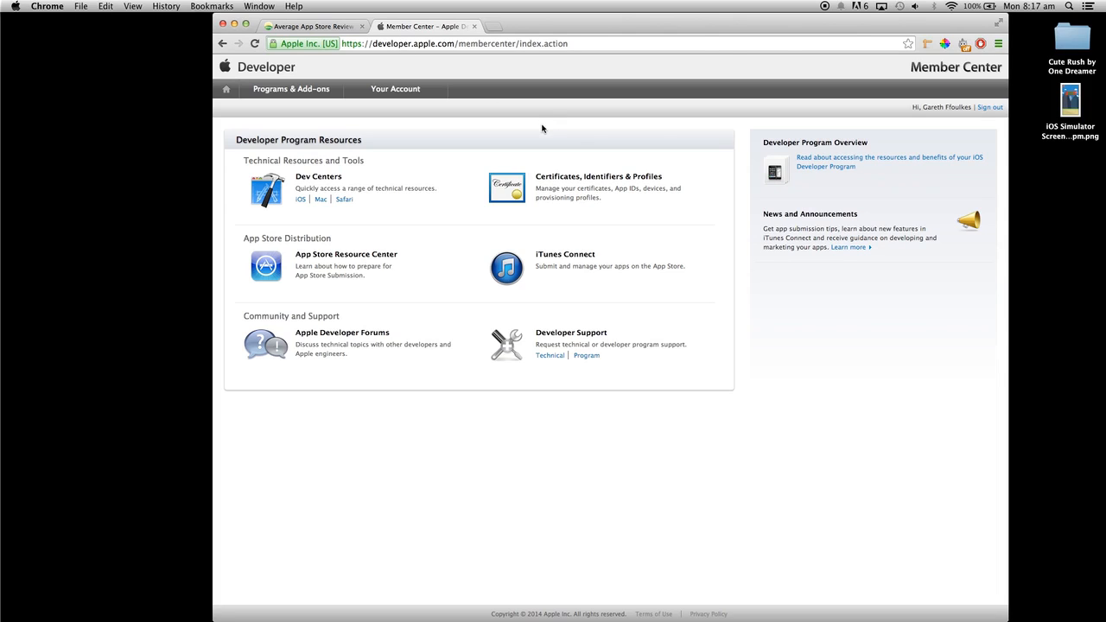
pyautogui.moveTo(549, 136)
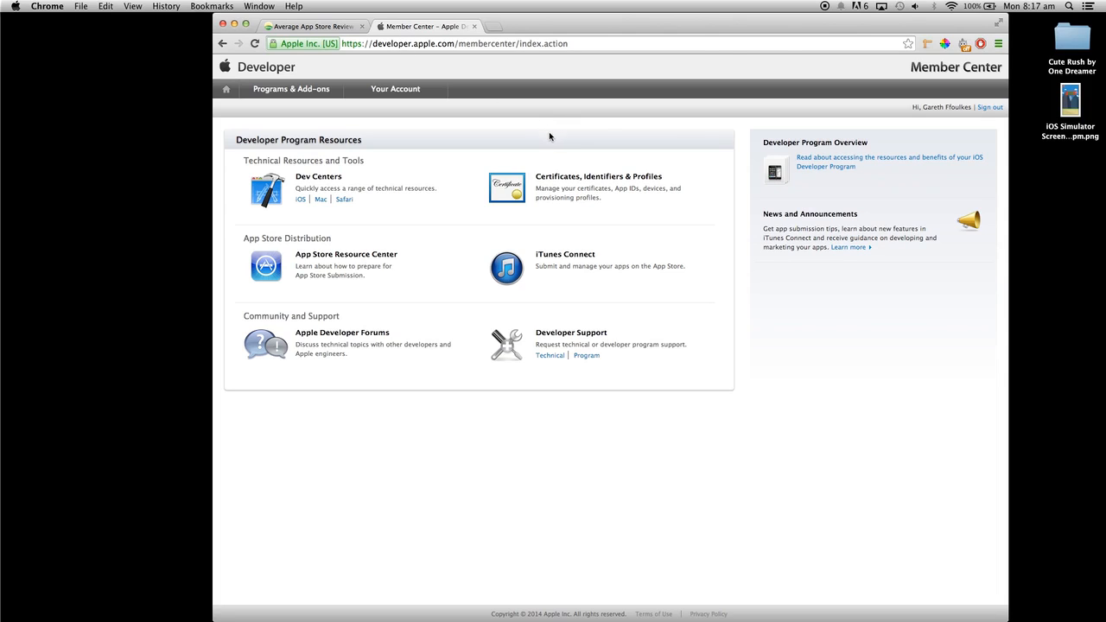
pyautogui.click(410, 44)
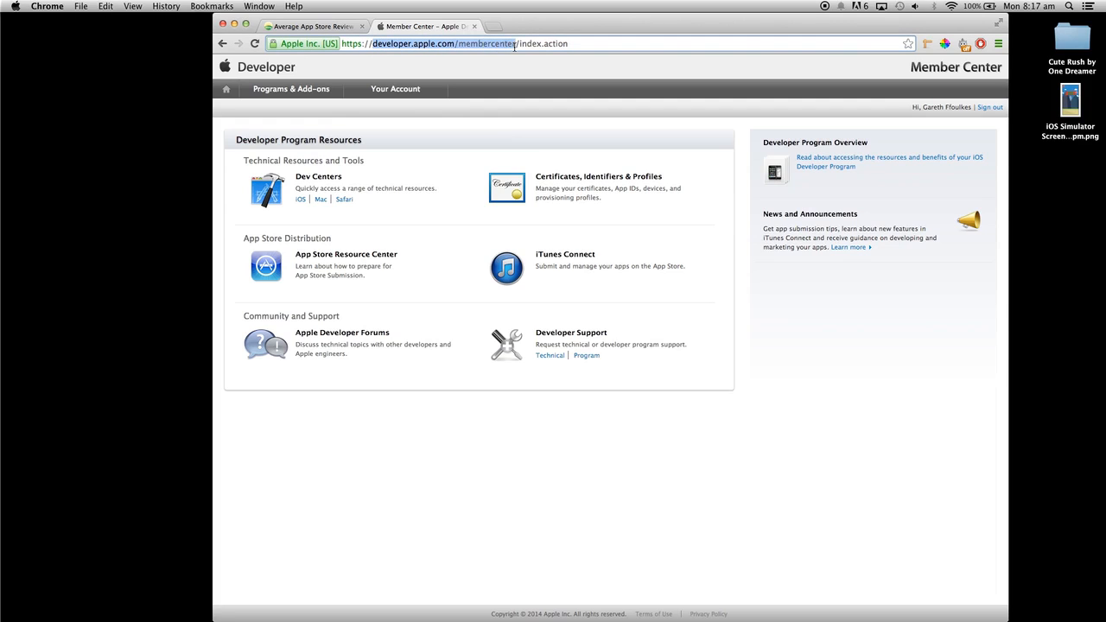
pyautogui.moveTo(577, 193)
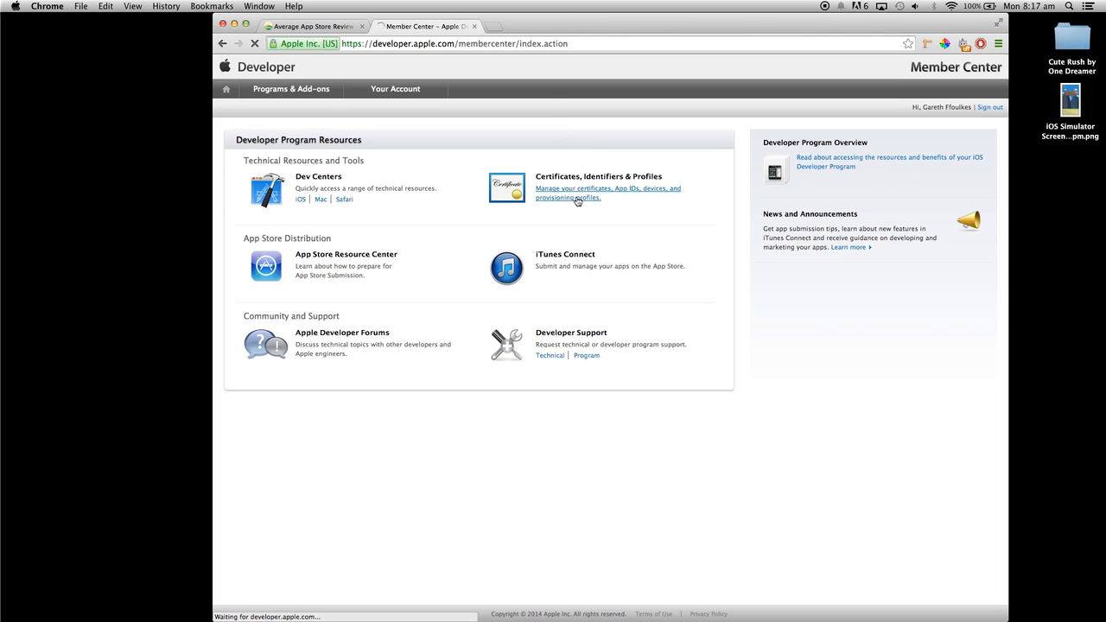
pyautogui.click(608, 192)
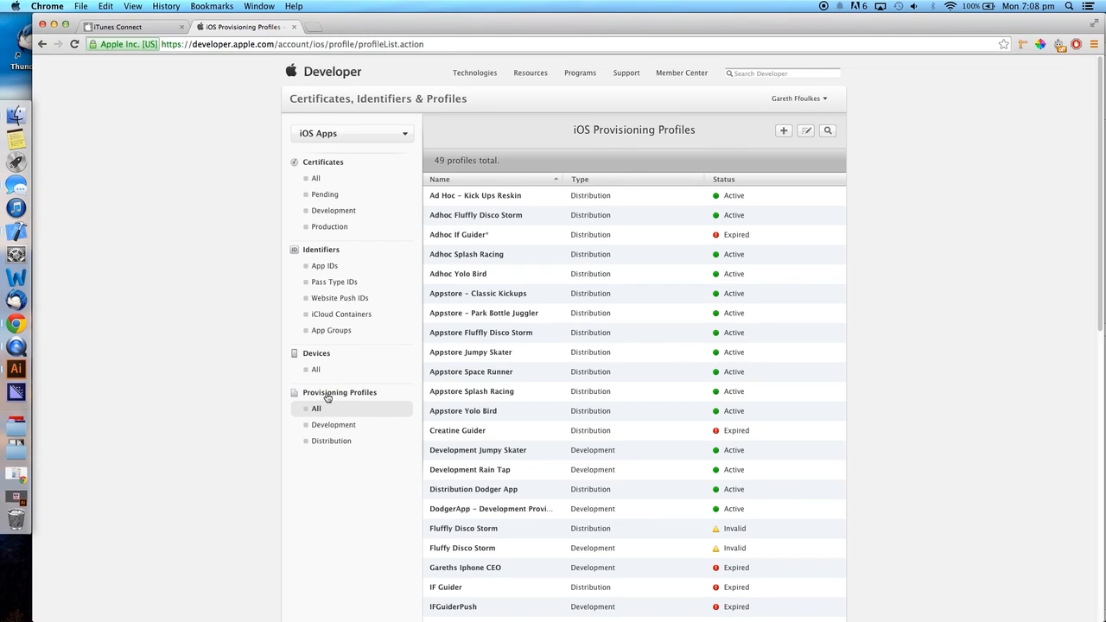
# Step: Create an App Store profile for the RainTap App ID using the Feb 20, 2015 certificate
pyautogui.click(782, 131)
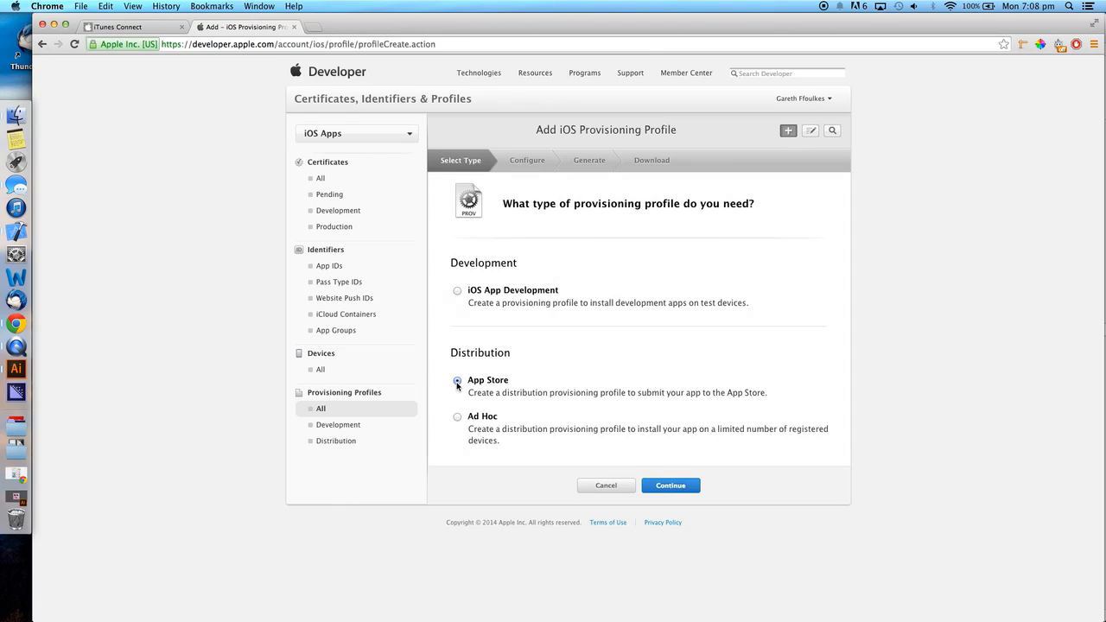
pyautogui.click(670, 485)
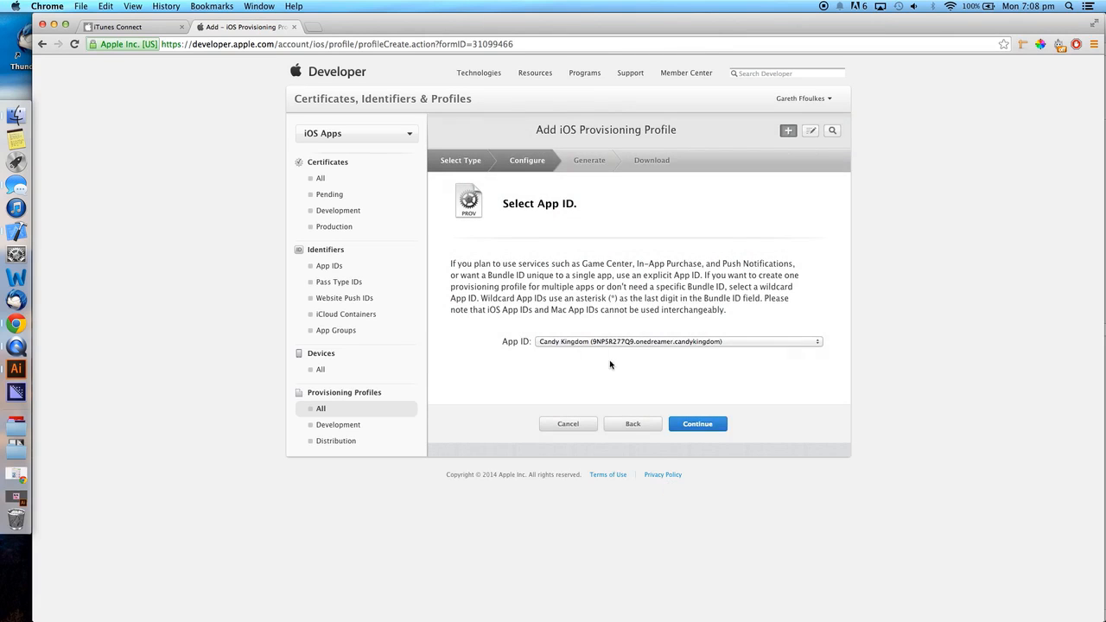
pyautogui.click(677, 341)
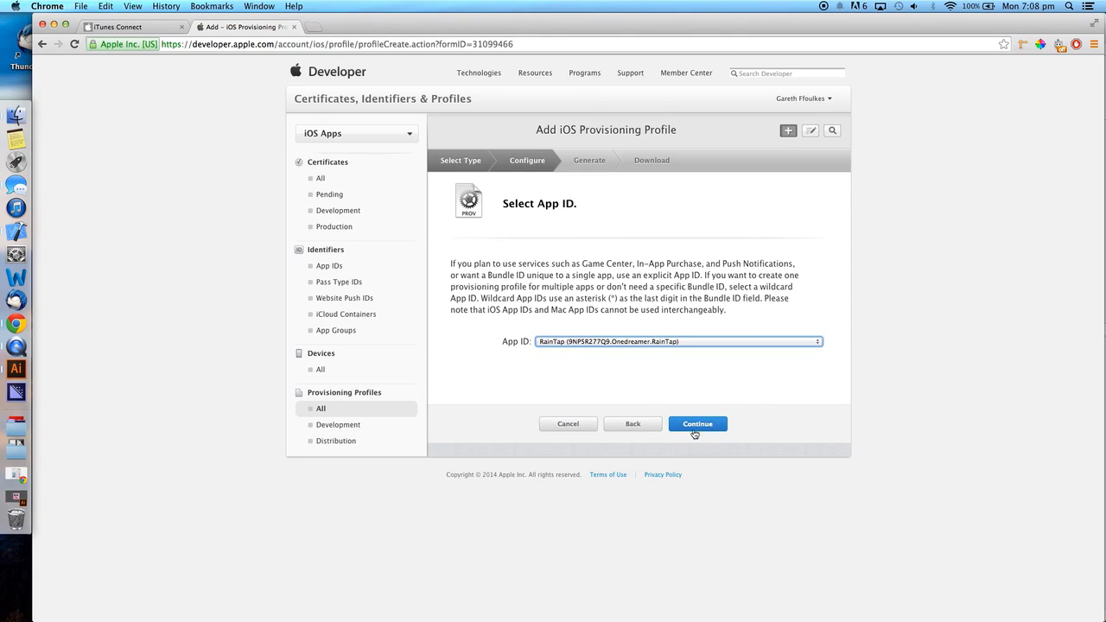
pyautogui.click(697, 423)
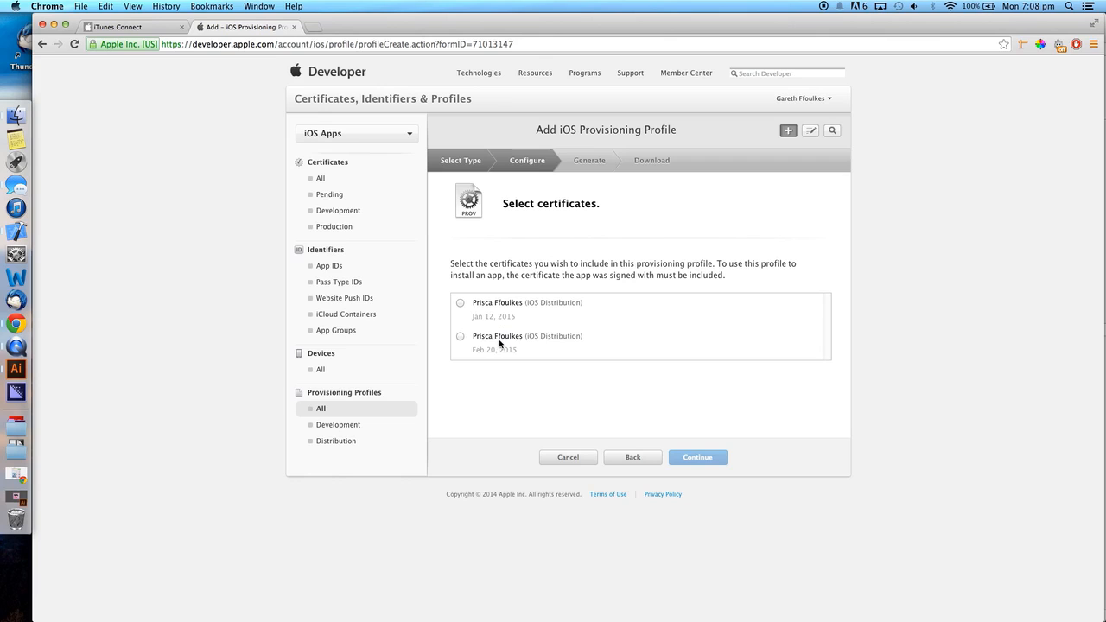
pyautogui.click(459, 336)
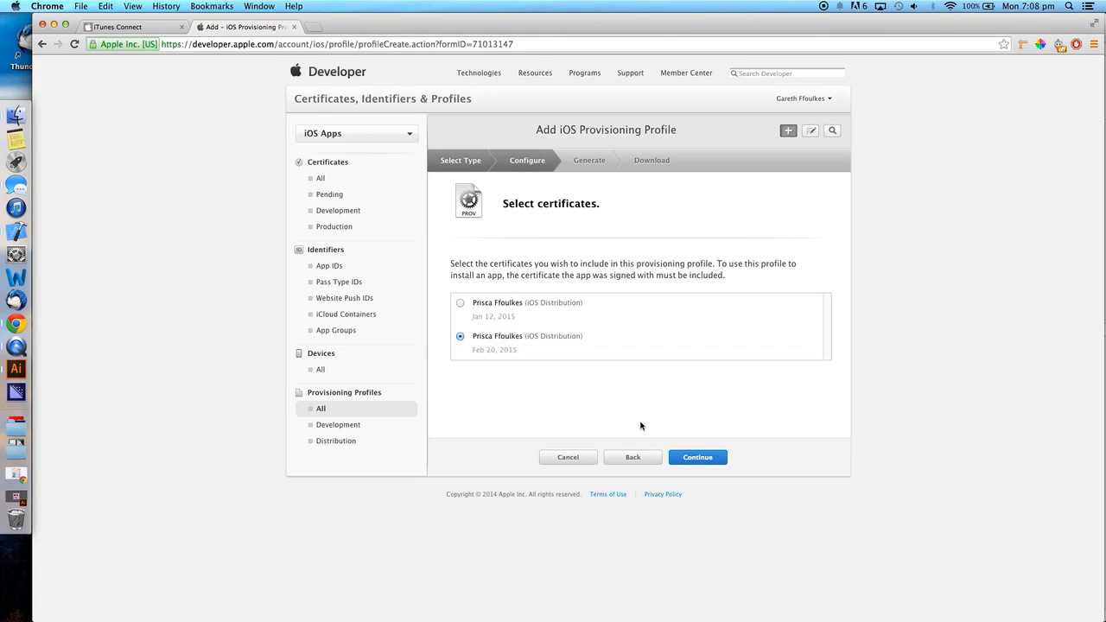
pyautogui.click(697, 456)
pyautogui.write('Appstore - Cute Rush')
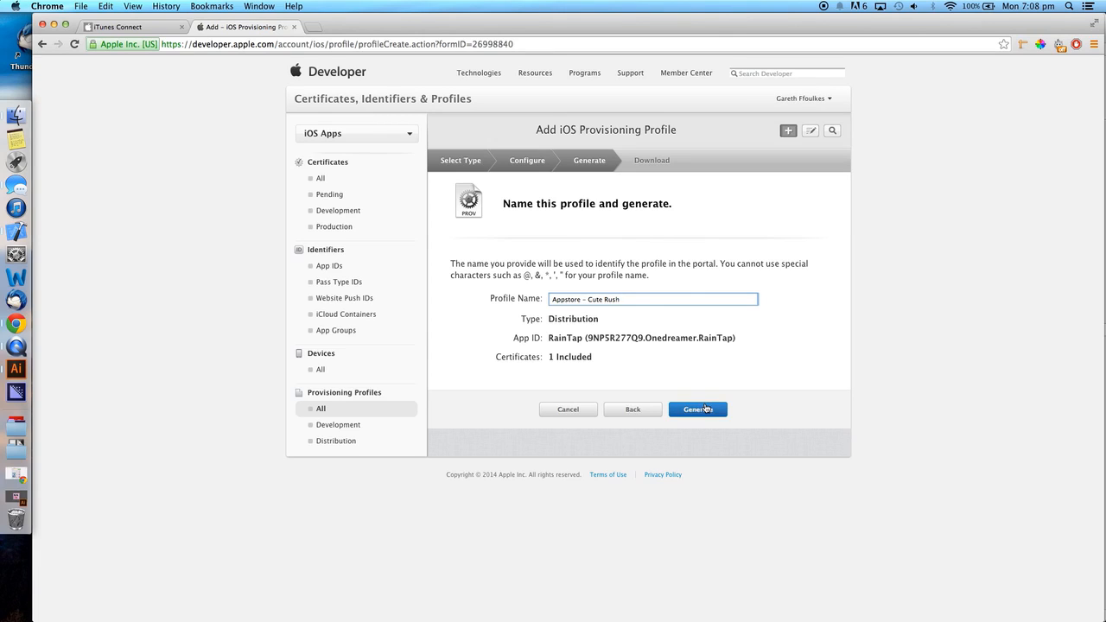
# Step: Generate the 'Appstore - Cute Rush' profile and download it
pyautogui.click(697, 408)
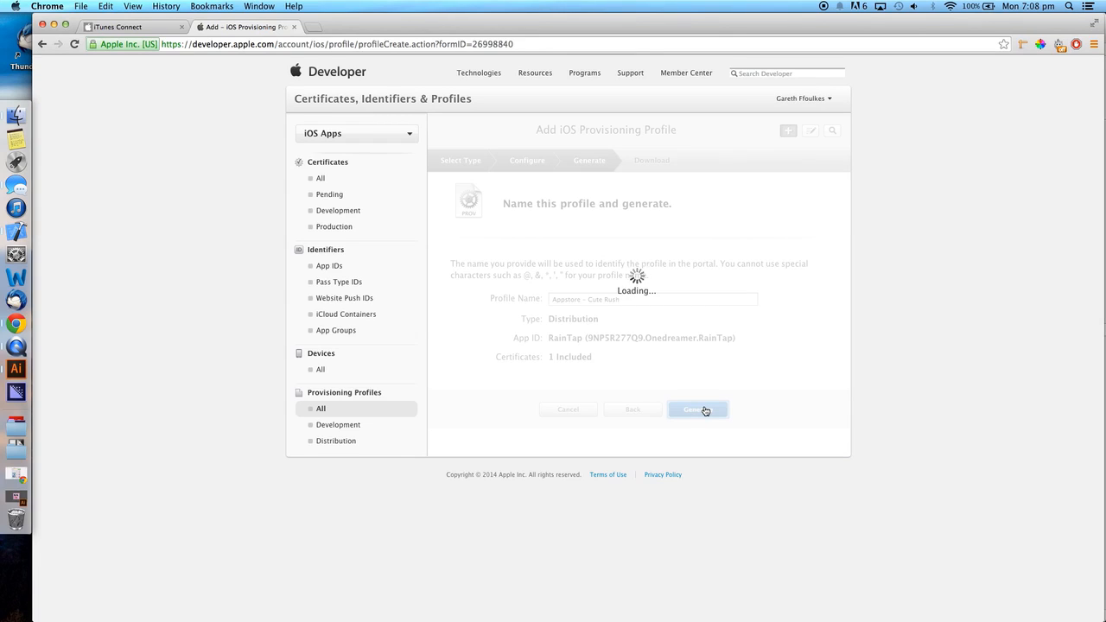
pyautogui.click(697, 409)
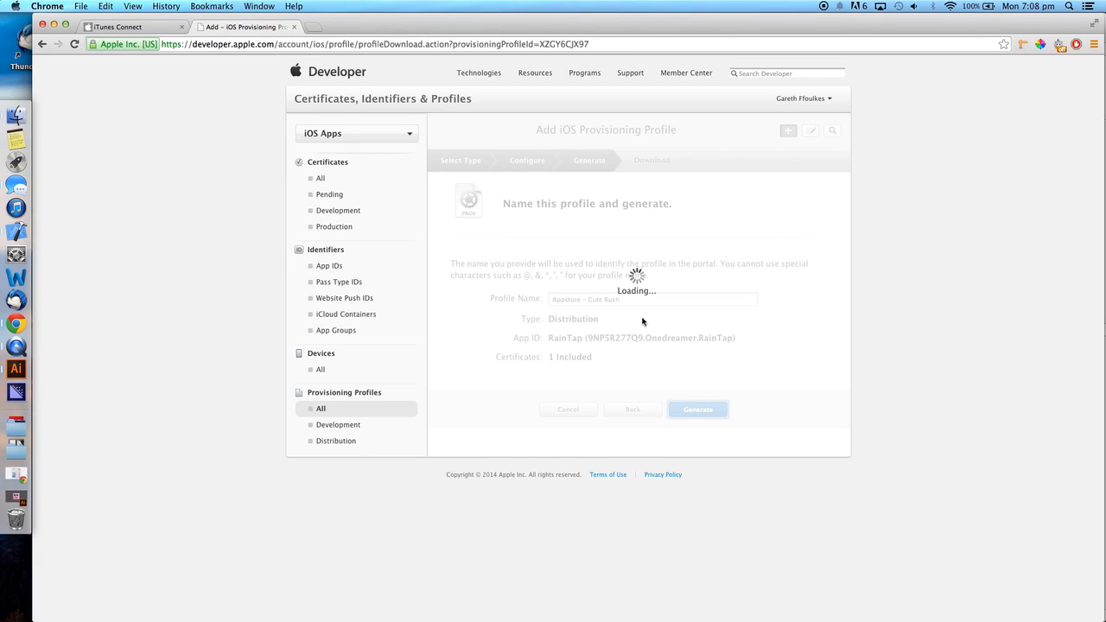
pyautogui.click(697, 408)
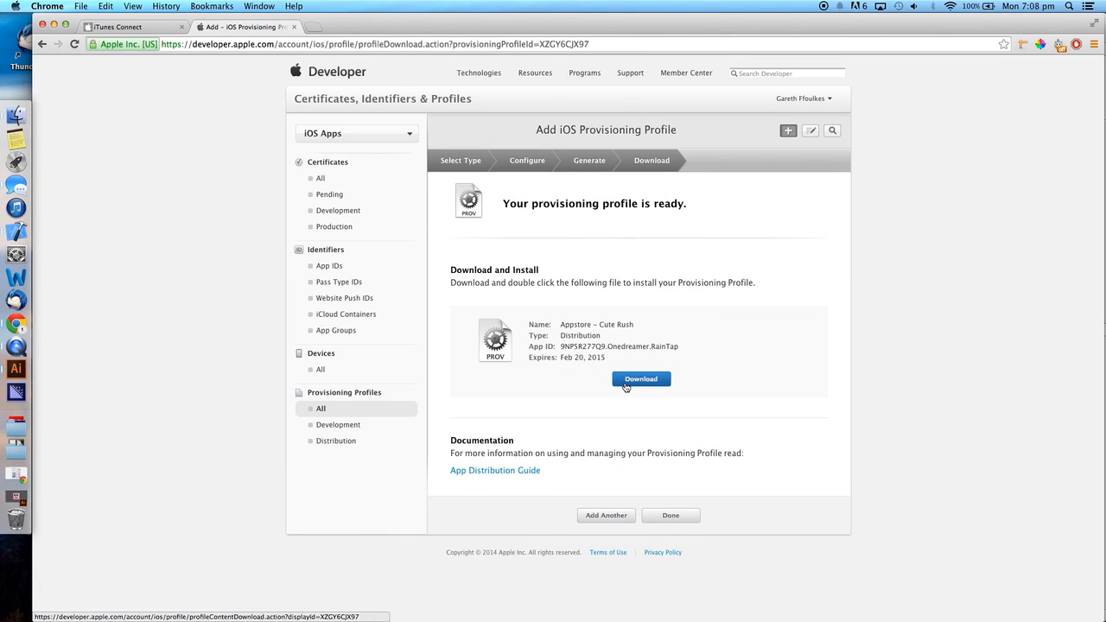
pyautogui.click(640, 379)
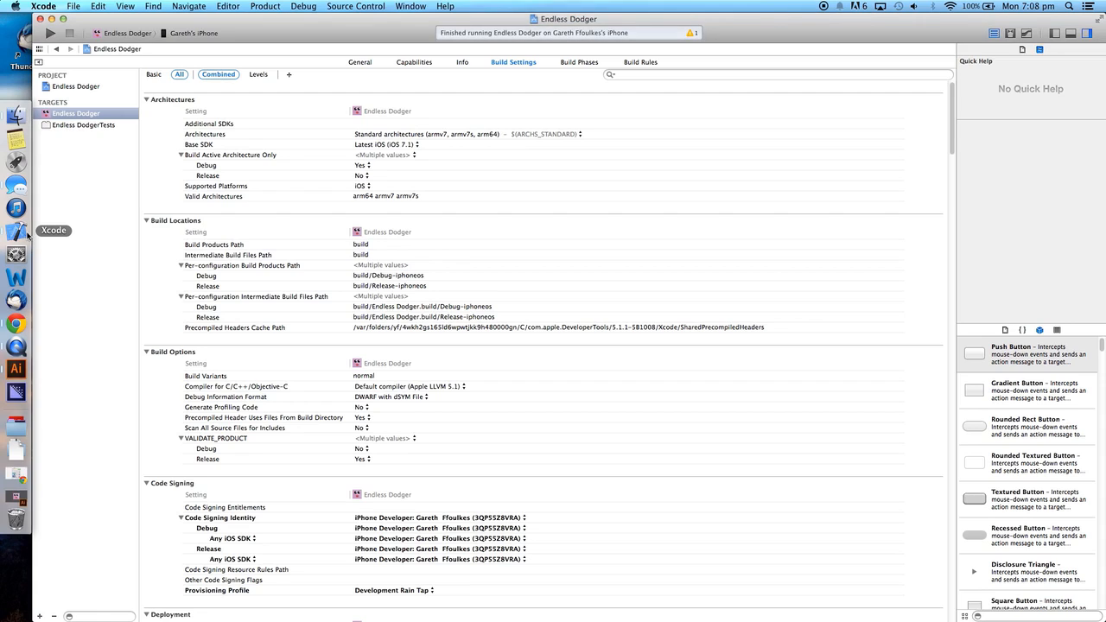
pyautogui.moveTo(400, 90)
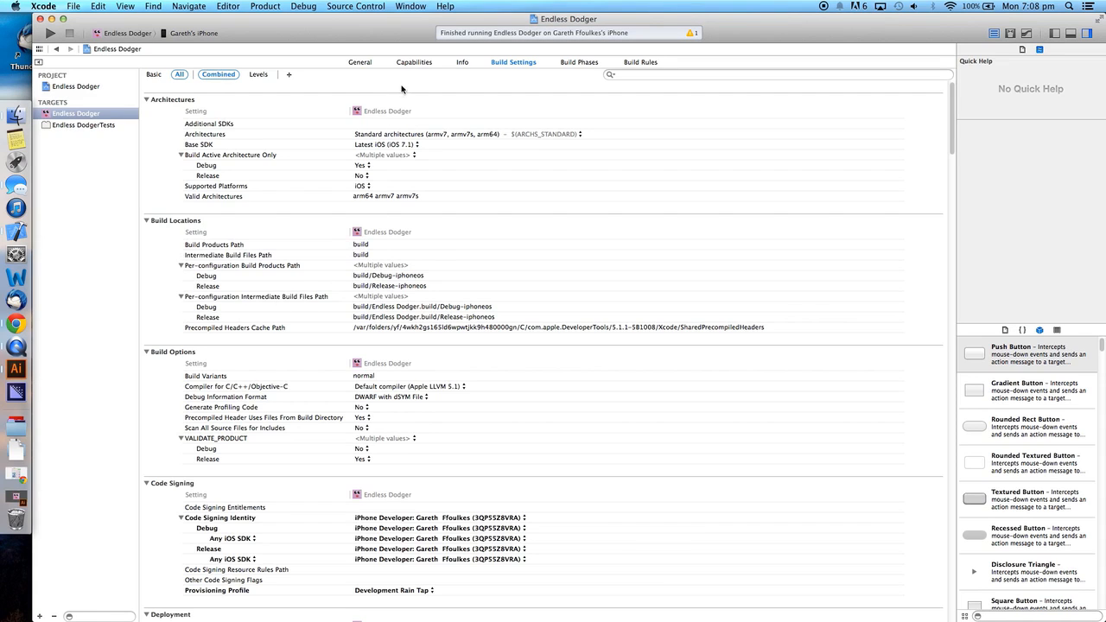
pyautogui.moveTo(374, 64)
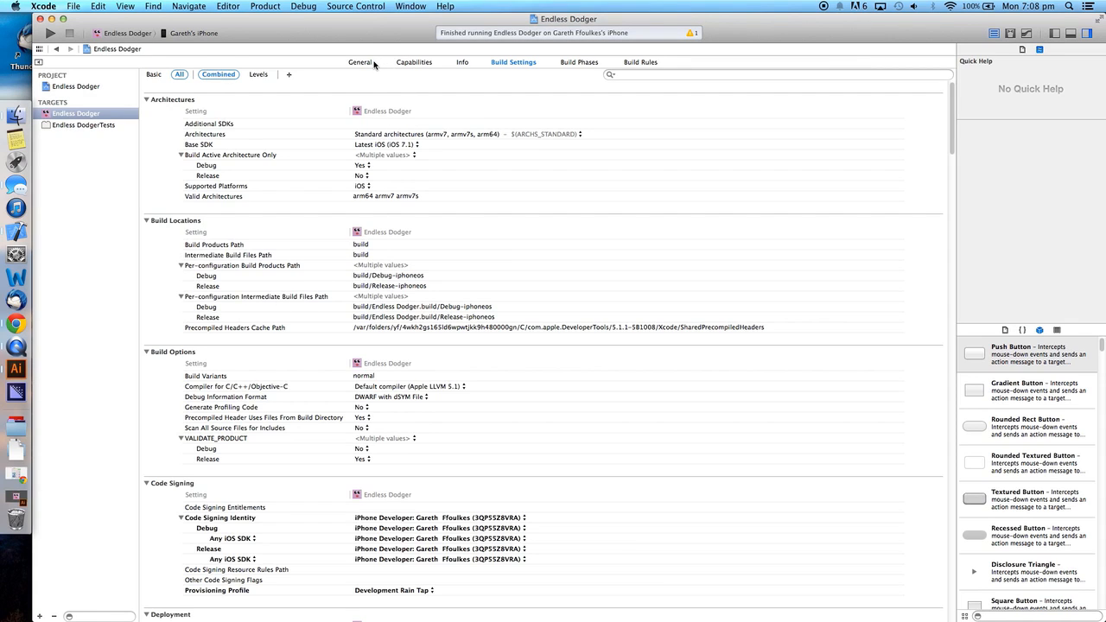
pyautogui.moveTo(364, 62)
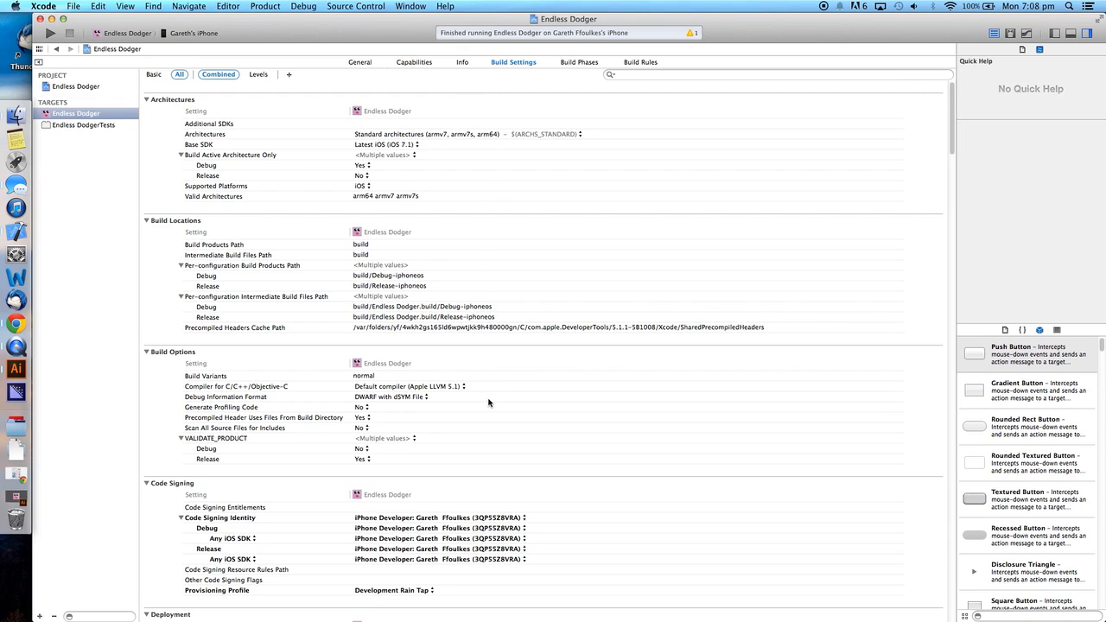
# Step: Set Code Signing to the 'Appstore - Cute Rush' profile and iPhone Distribution identity
pyautogui.scroll(-3)
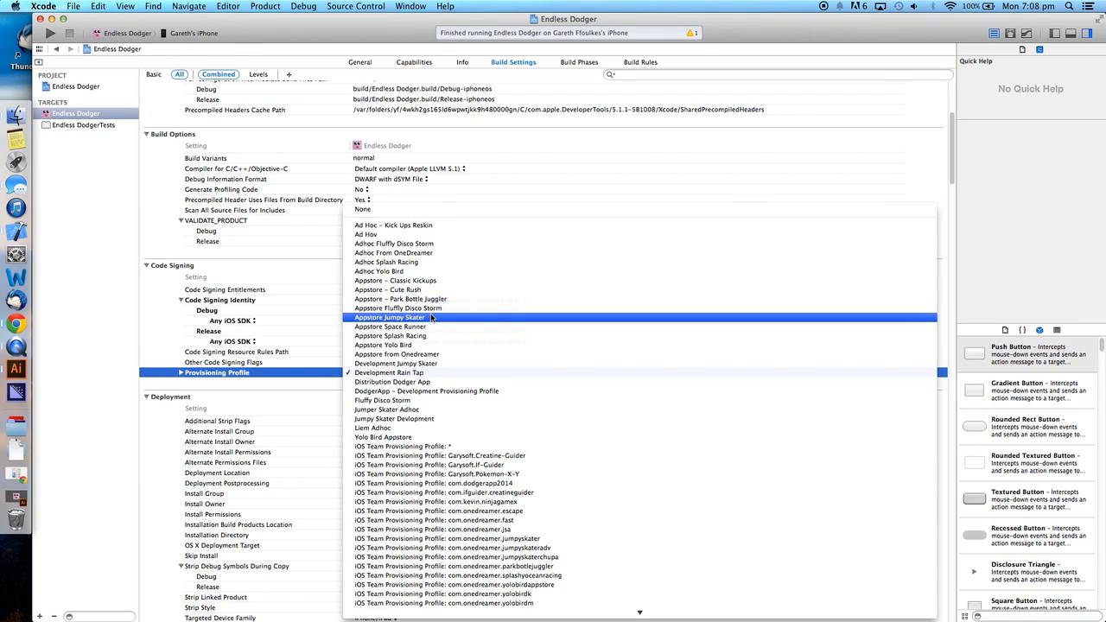
pyautogui.click(387, 289)
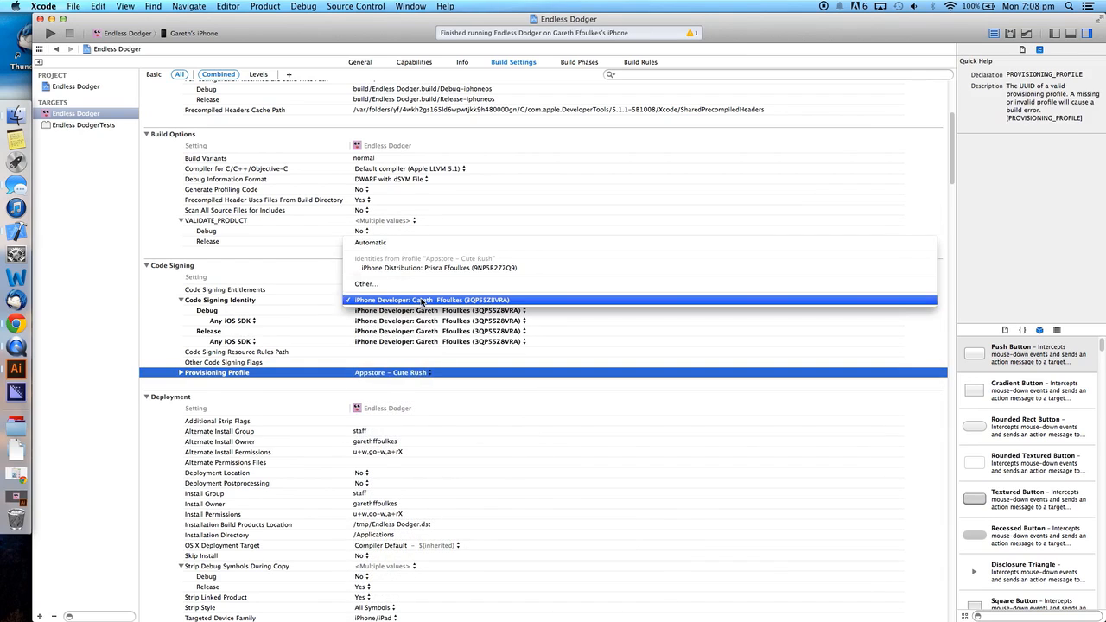
pyautogui.click(423, 299)
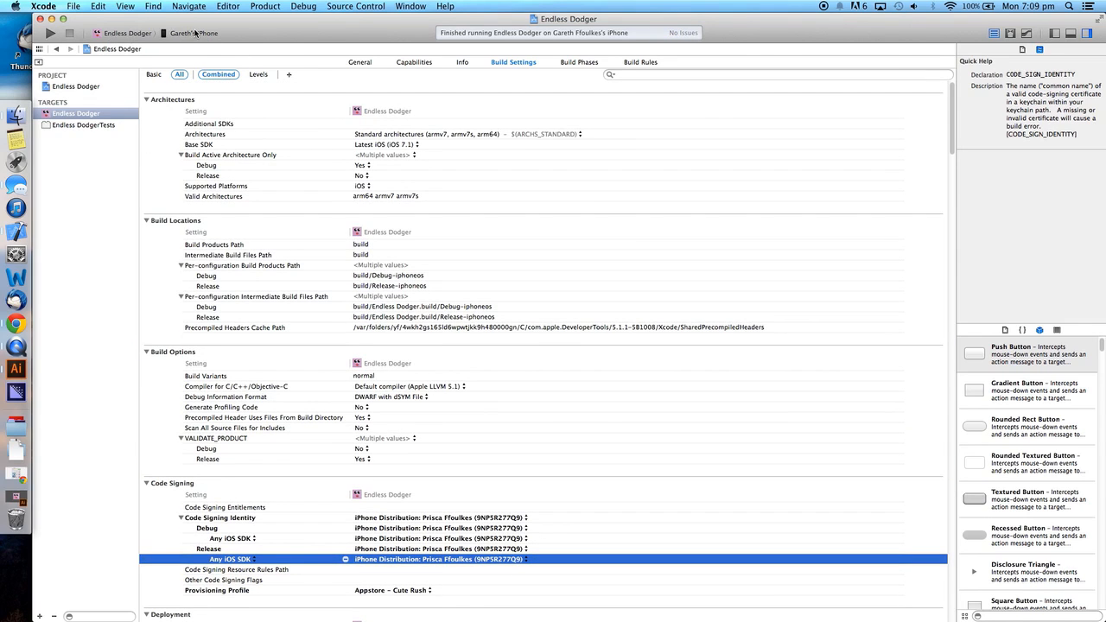
# Step: Archive the Endless Dodger app from the Product menu
pyautogui.click(266, 6)
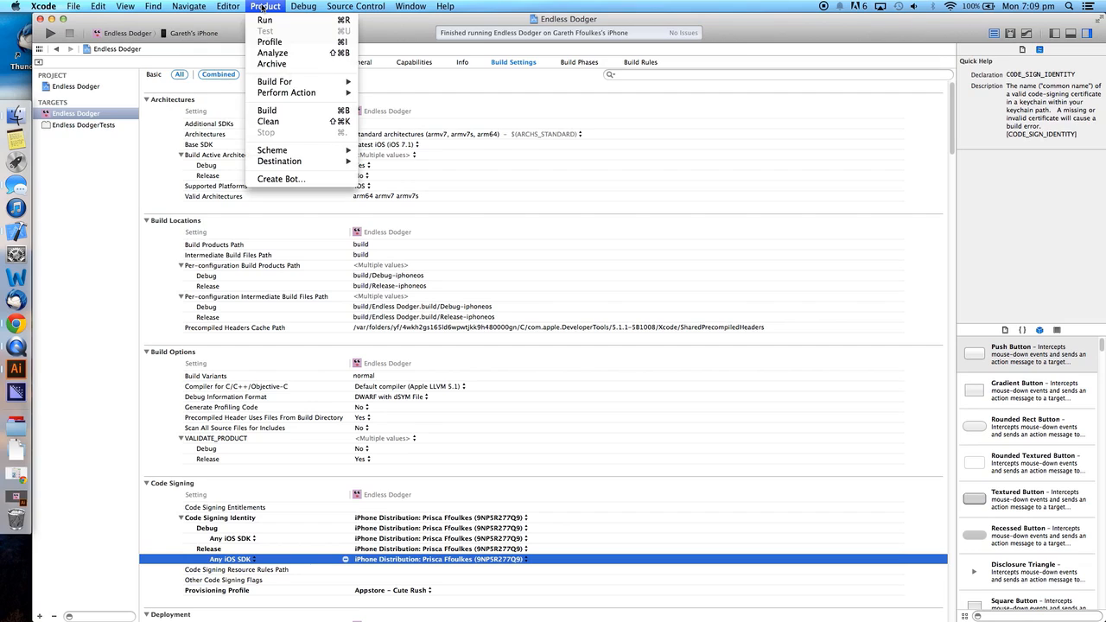
pyautogui.moveTo(271, 64)
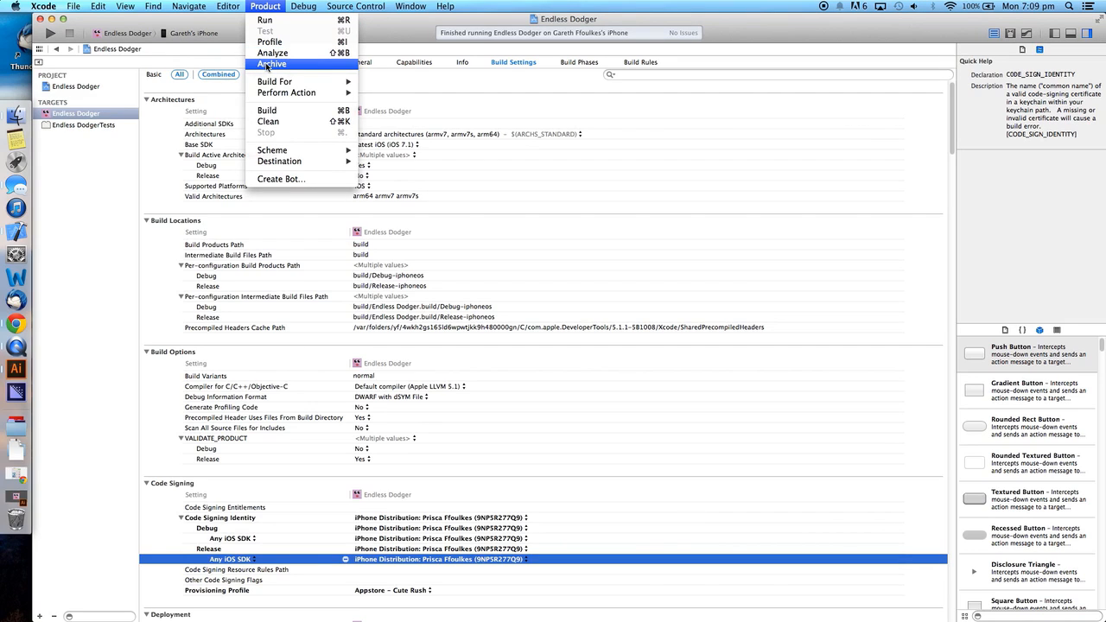
pyautogui.click(271, 64)
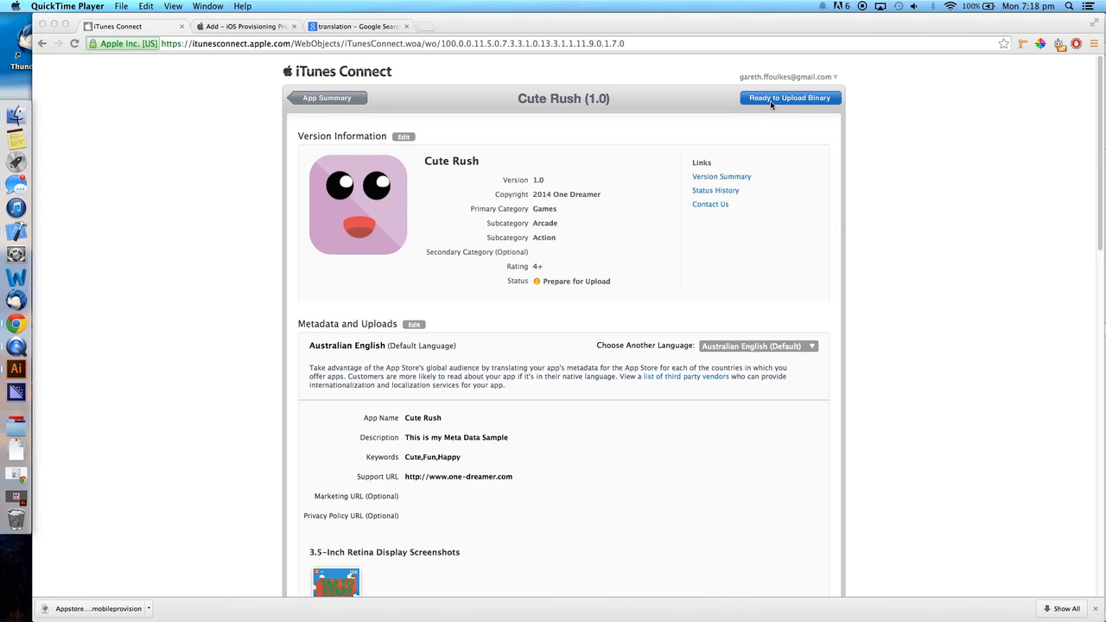
# Step: Answer no cryptography, third-party content yes, and rights to that content yes
pyautogui.click(787, 98)
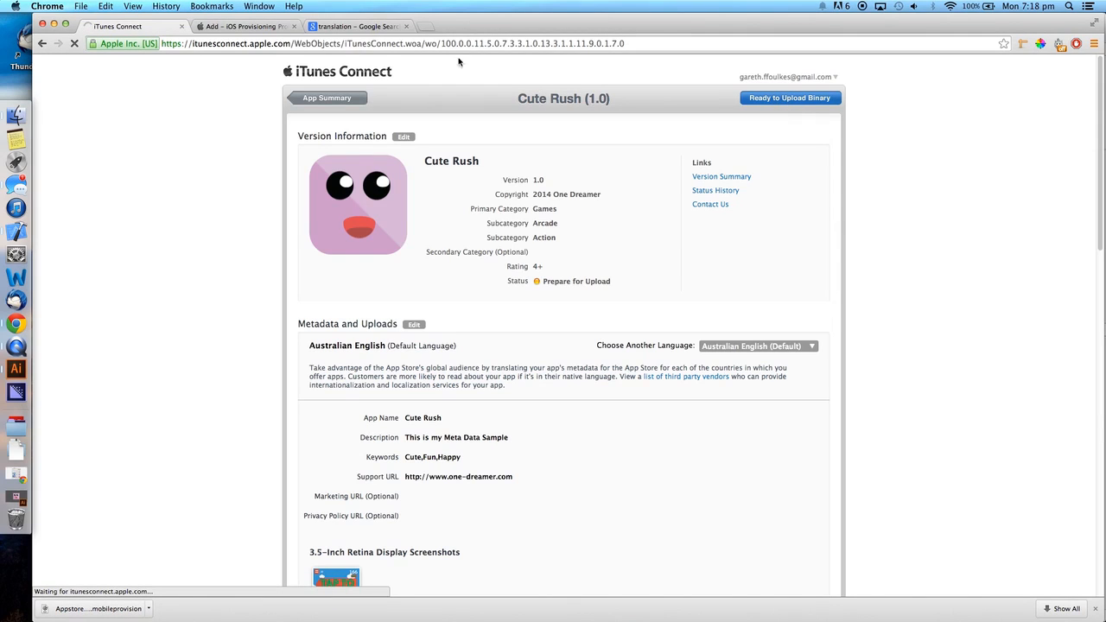
pyautogui.click(788, 97)
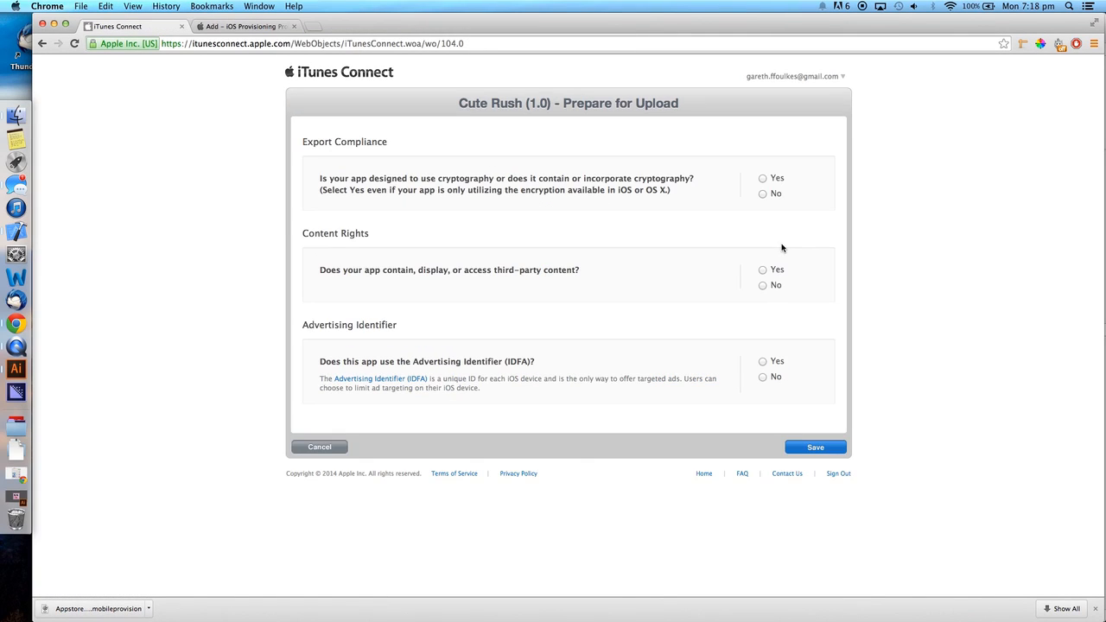
pyautogui.click(762, 192)
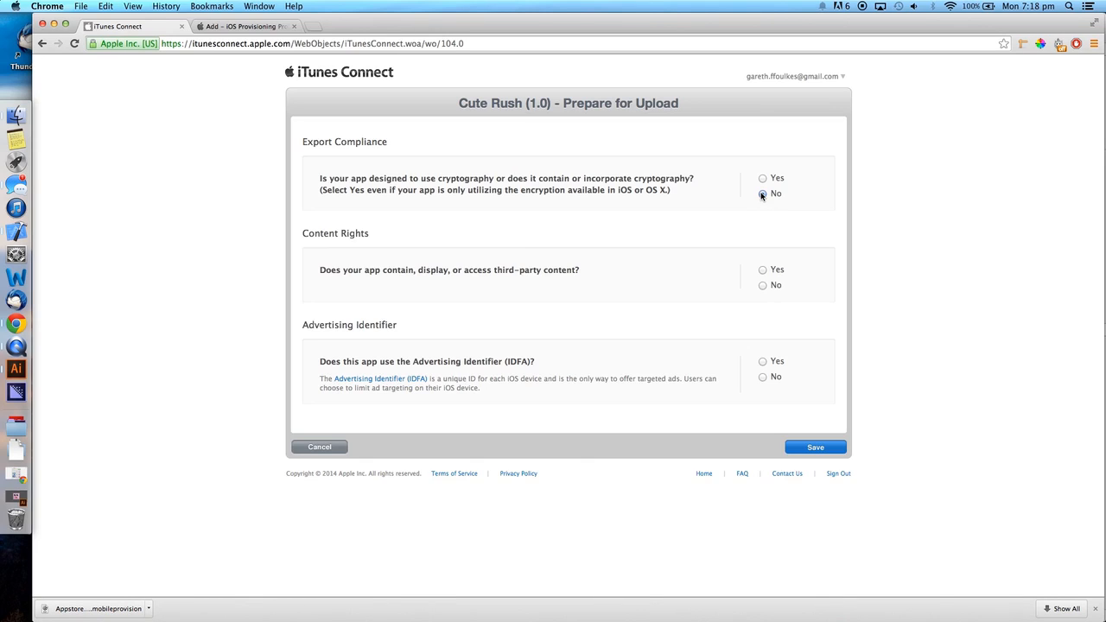
pyautogui.click(762, 192)
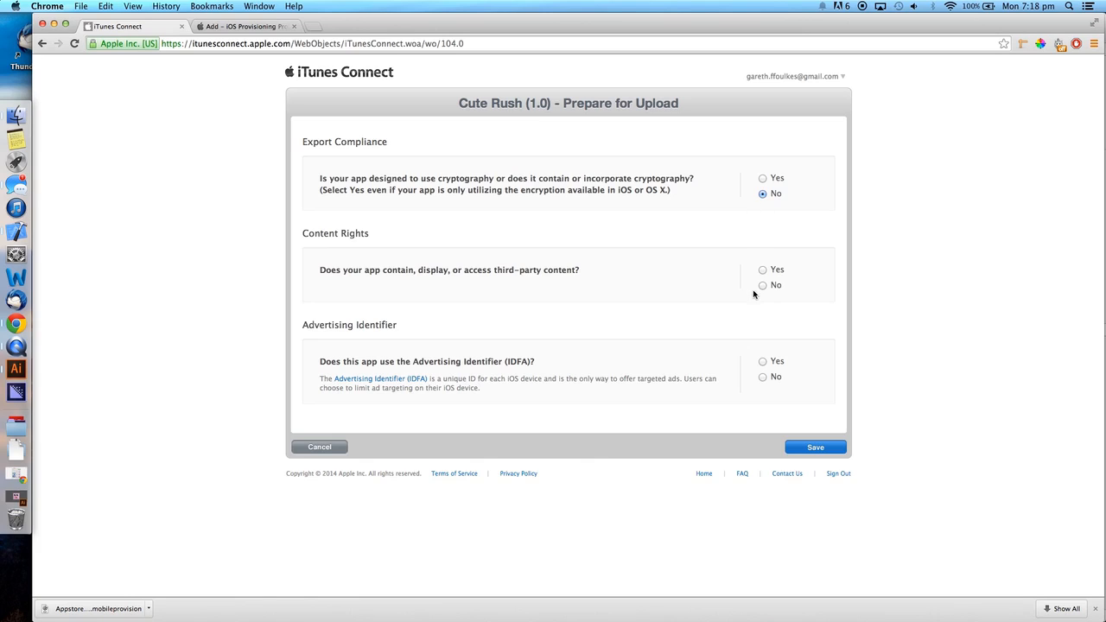
pyautogui.click(762, 269)
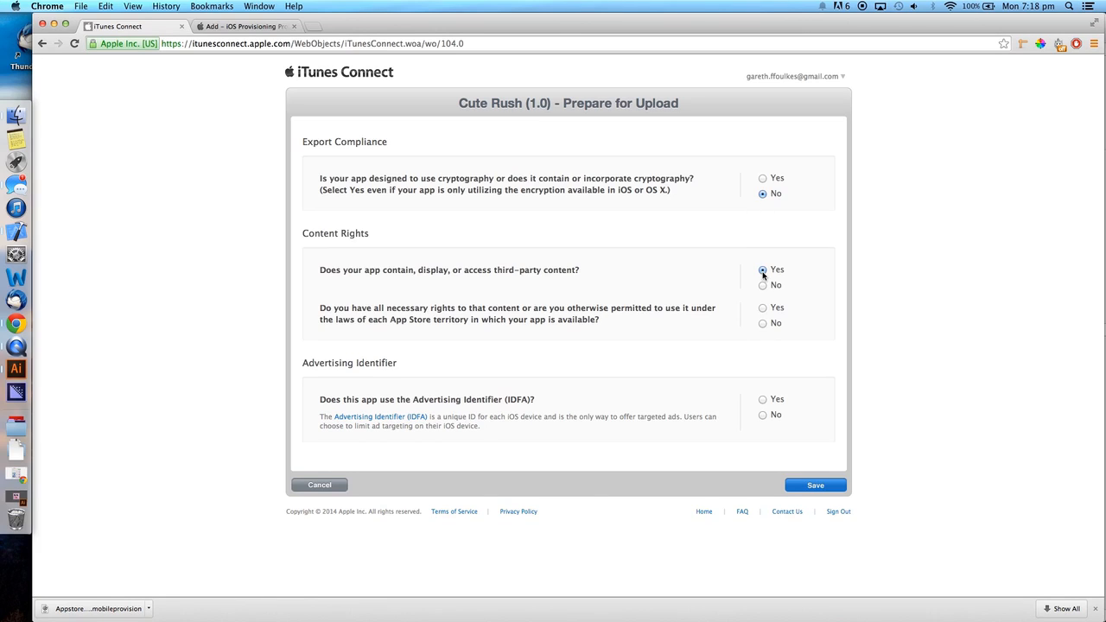
pyautogui.click(762, 308)
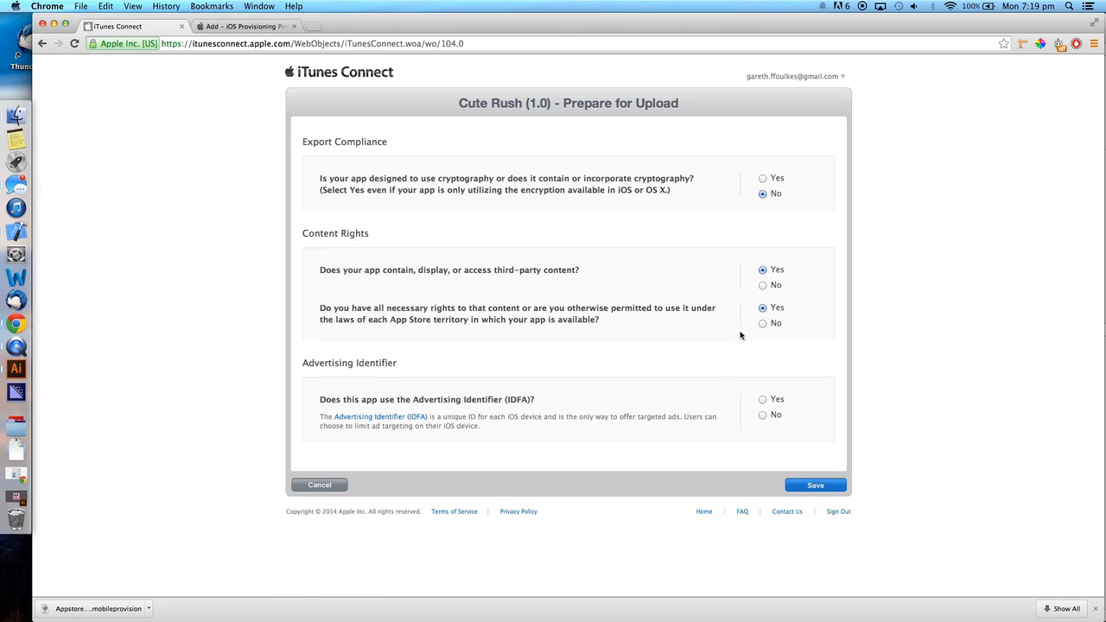
# Step: Declare Advertising Identifier use for ad attribution and save the answers
pyautogui.click(762, 398)
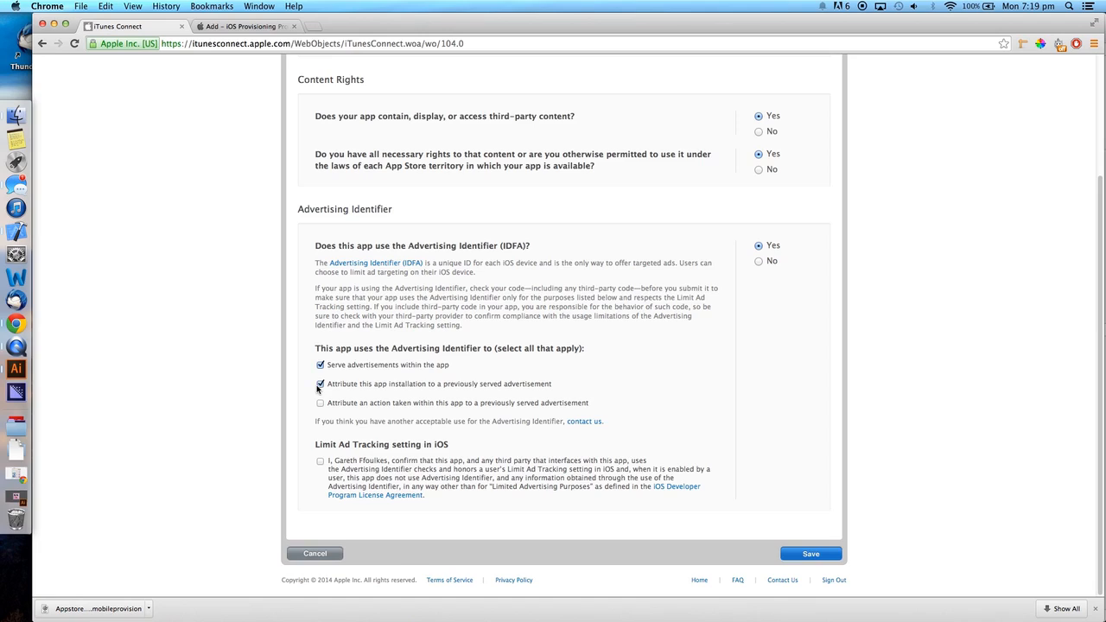
pyautogui.click(321, 402)
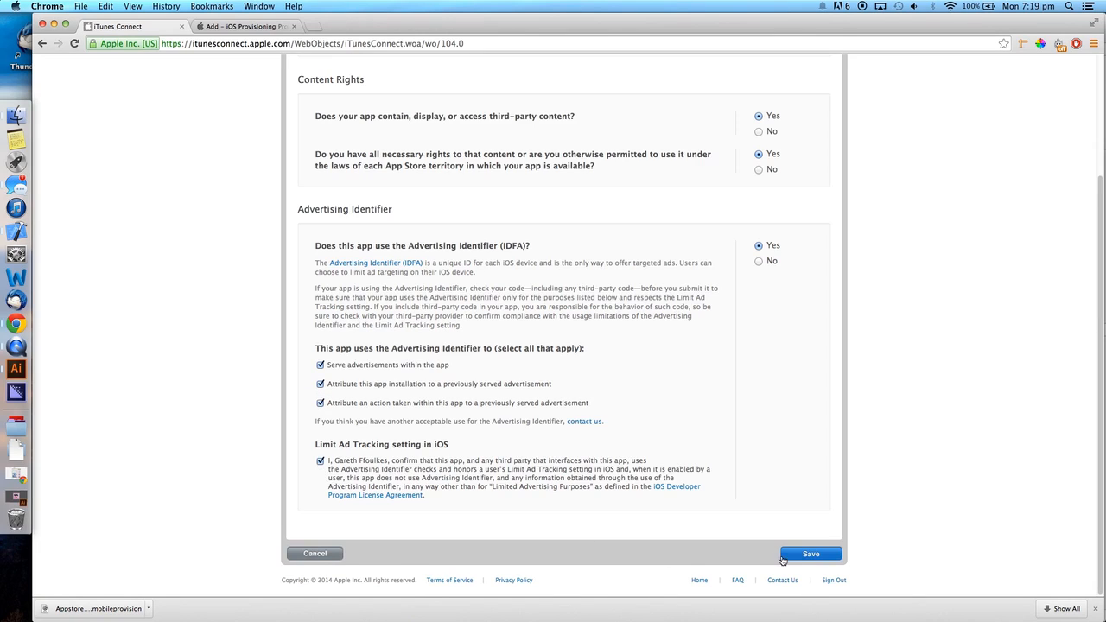
pyautogui.click(809, 554)
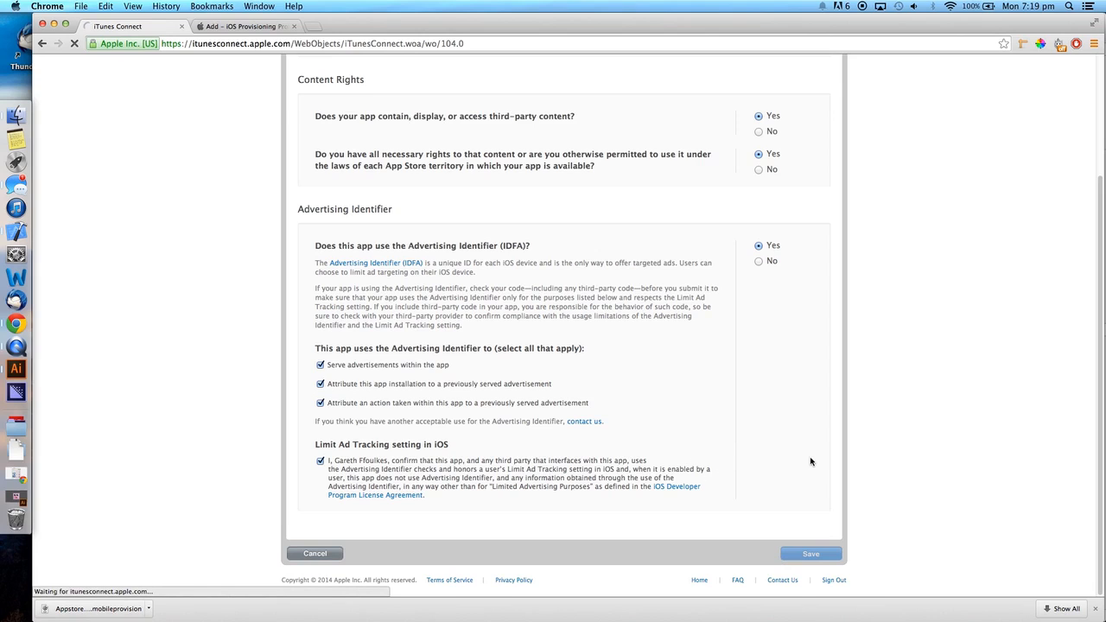
pyautogui.click(809, 553)
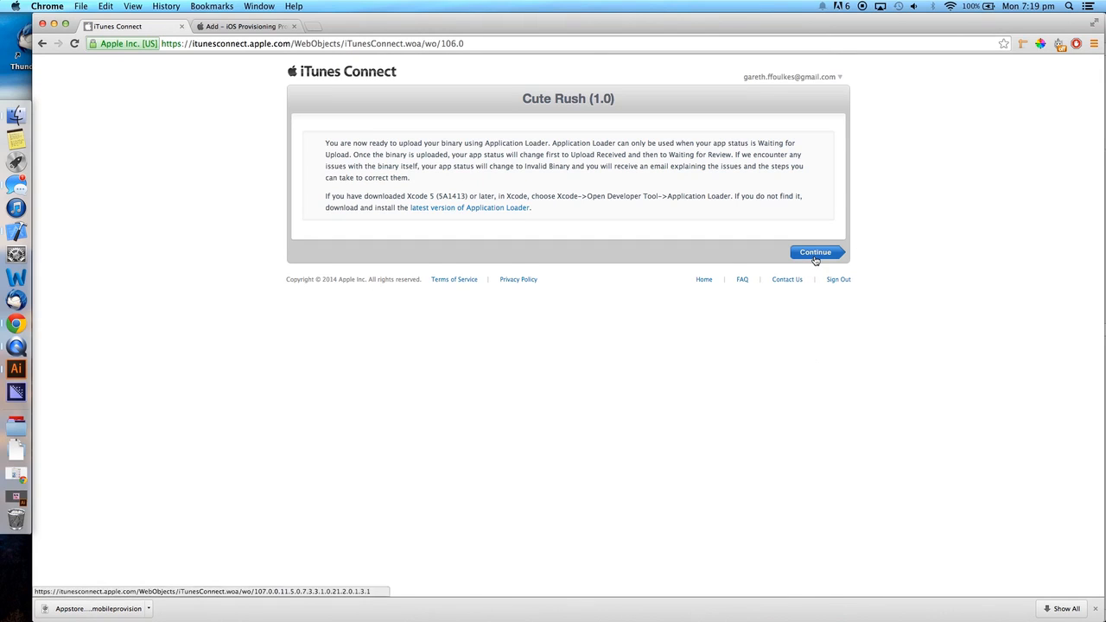
# Step: Dismiss the upload-readiness notice and open the Endless Dodger archives in Organizer
pyautogui.click(814, 251)
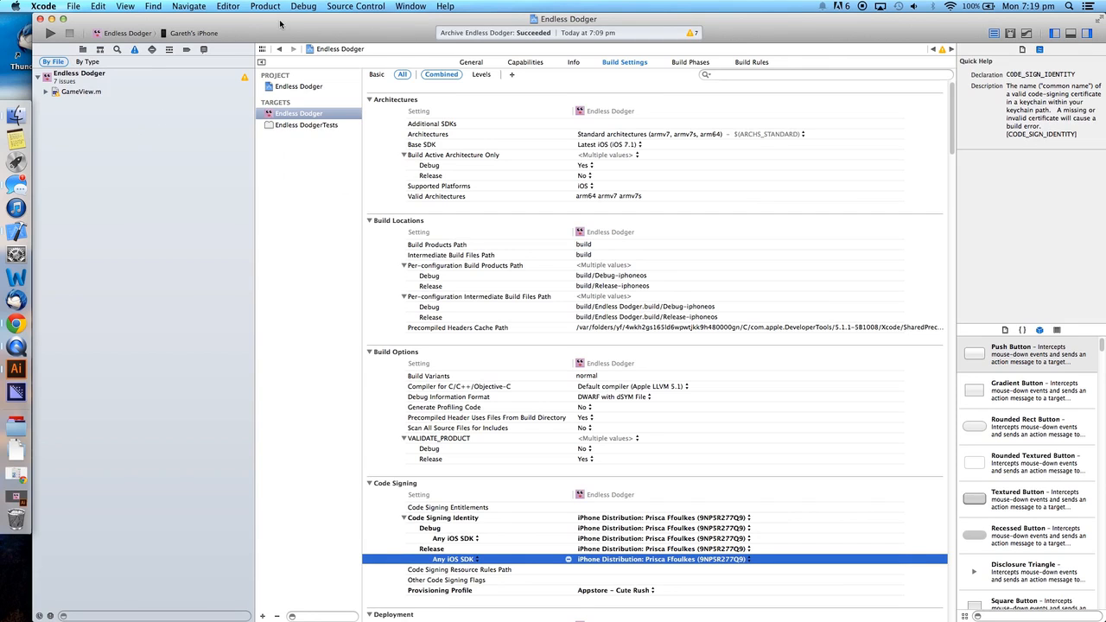
pyautogui.click(265, 6)
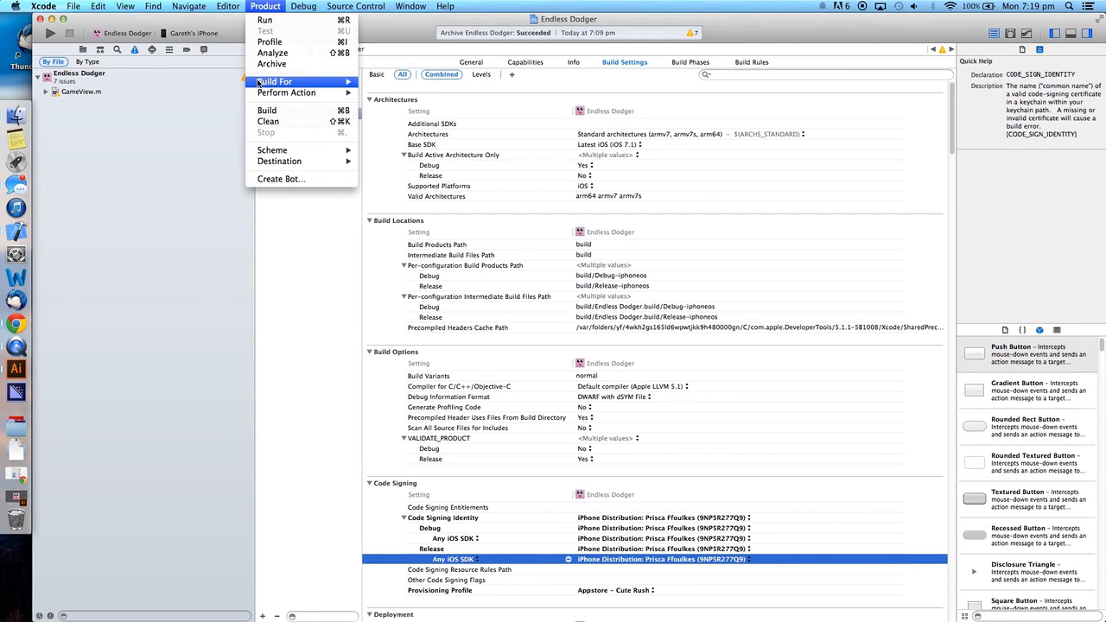
pyautogui.click(267, 110)
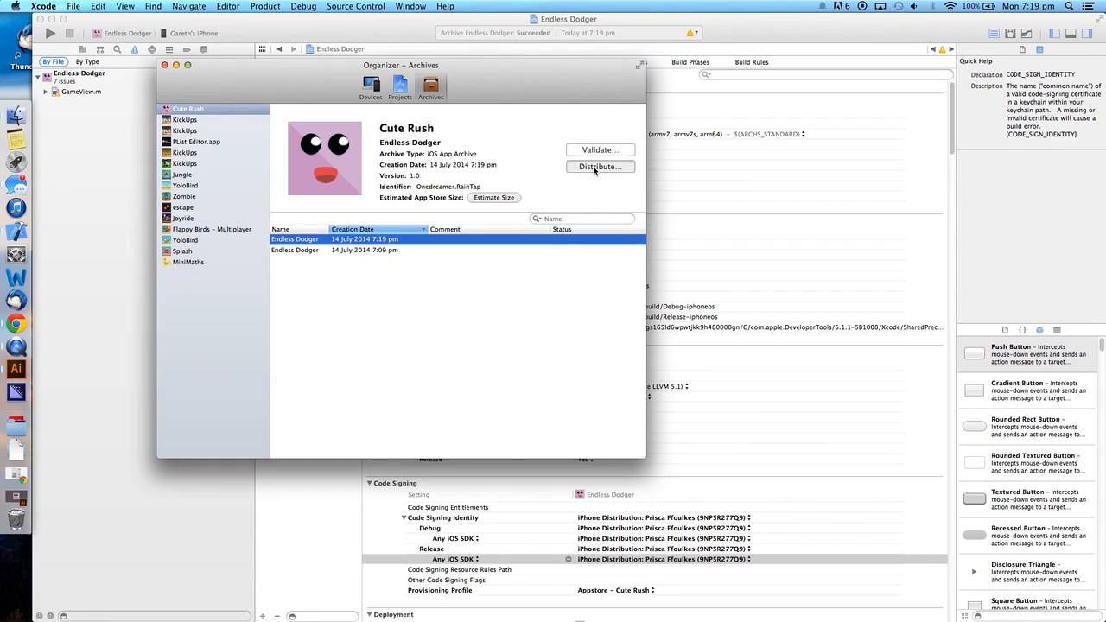
# Step: Distribute the Cute Rush archive to the iOS App Store after logging into iTunes Connect
pyautogui.click(600, 166)
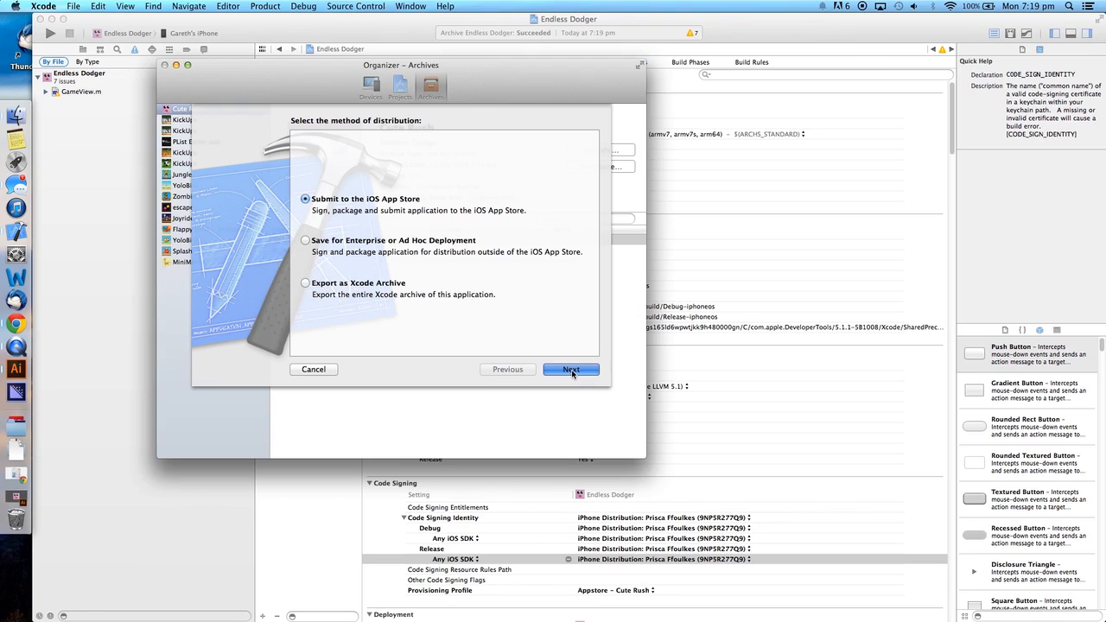
pyautogui.click(571, 369)
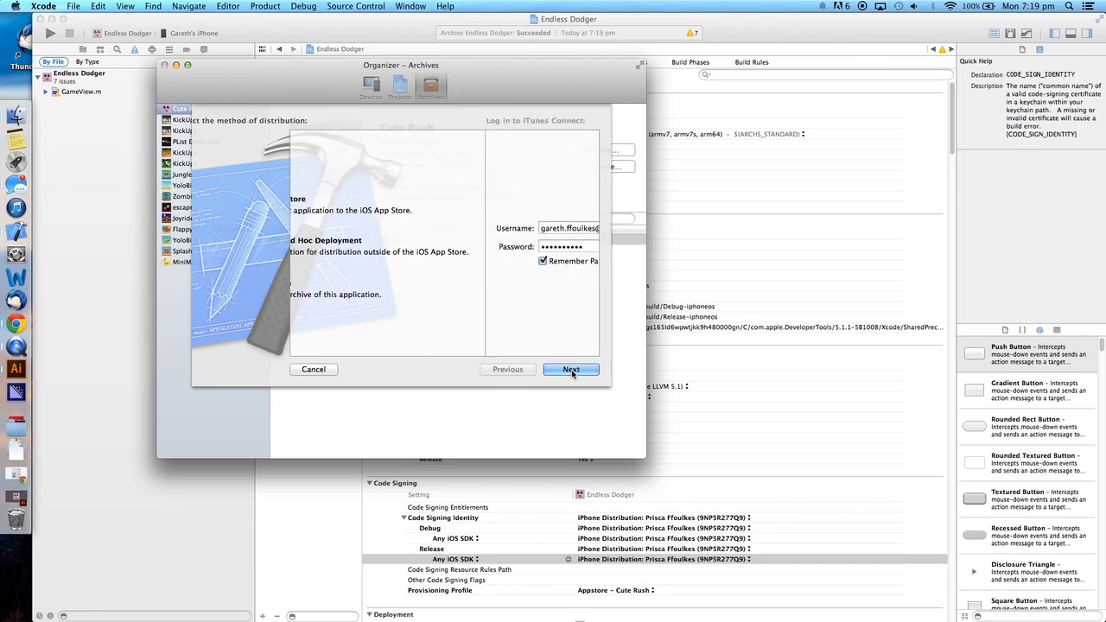
pyautogui.click(570, 368)
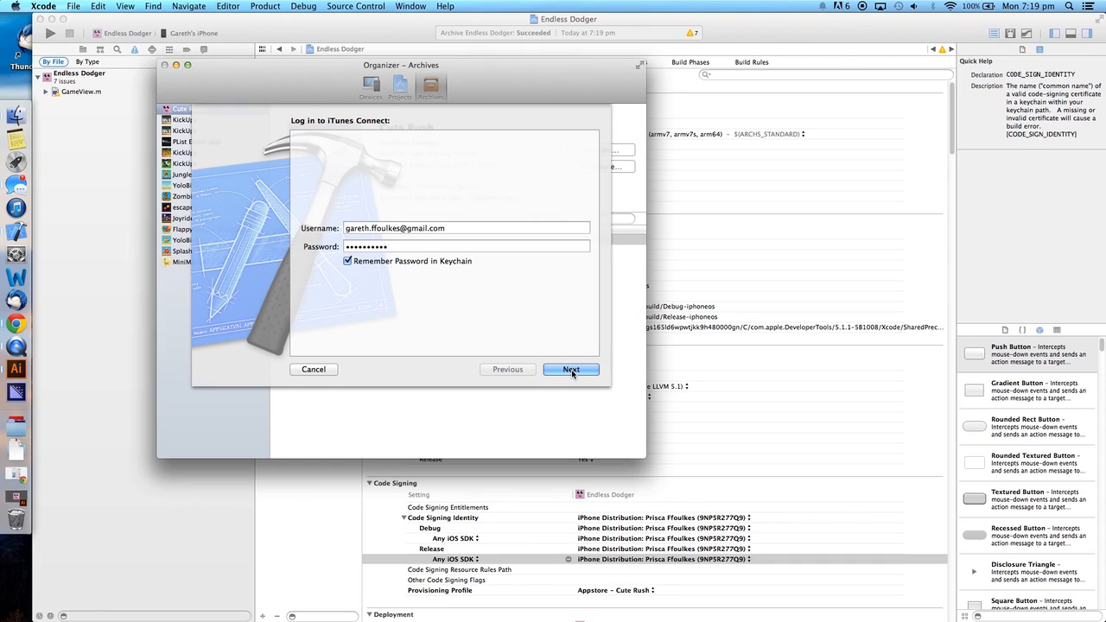
pyautogui.click(571, 369)
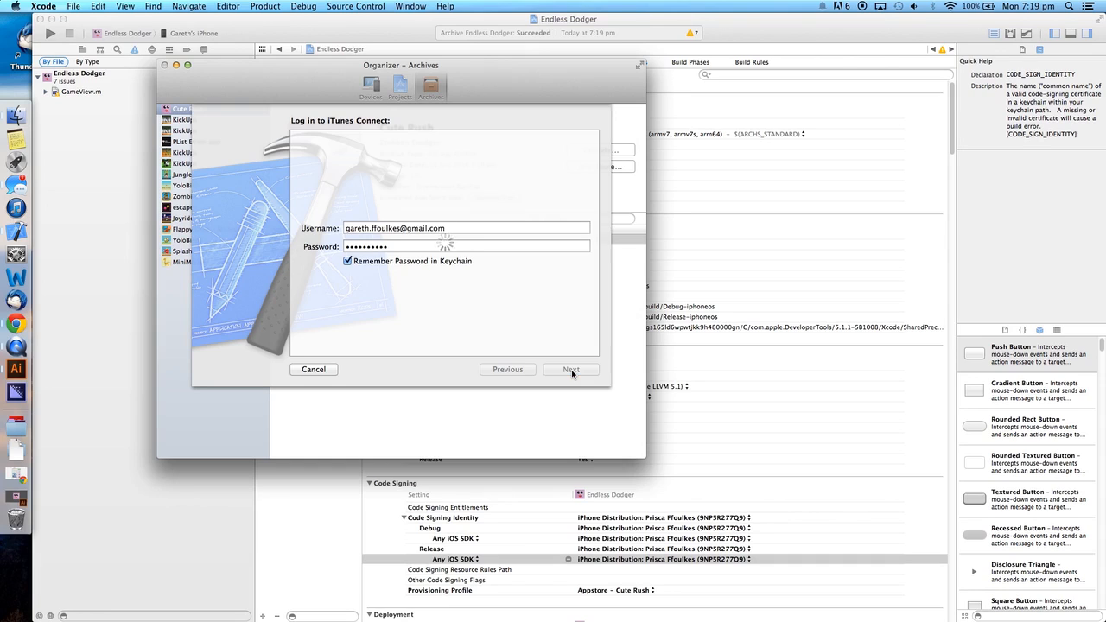
pyautogui.click(570, 369)
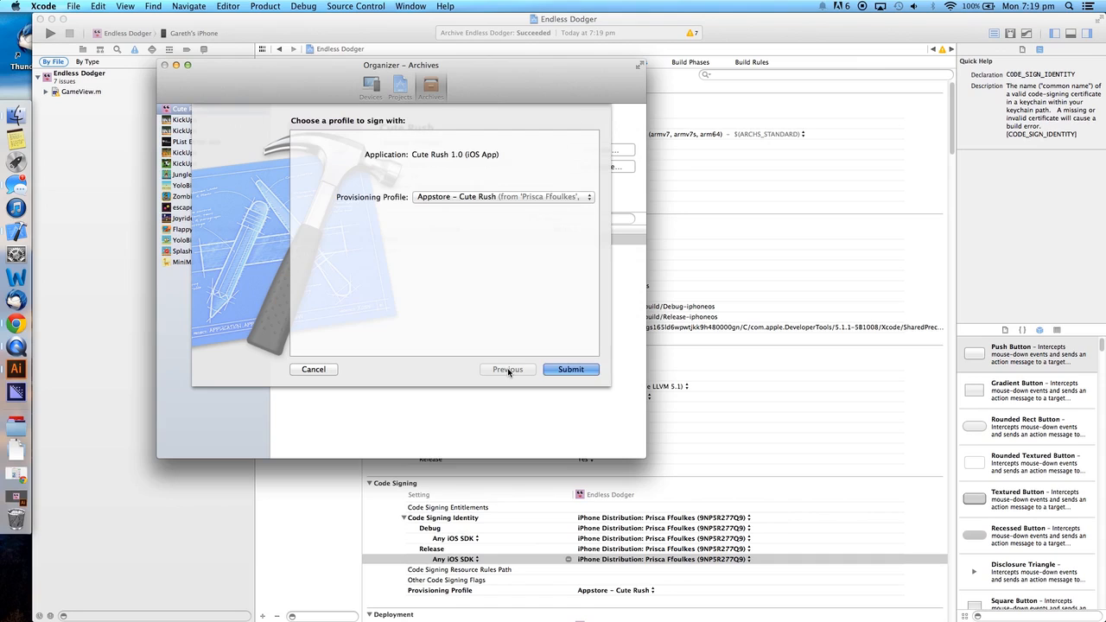
pyautogui.click(570, 369)
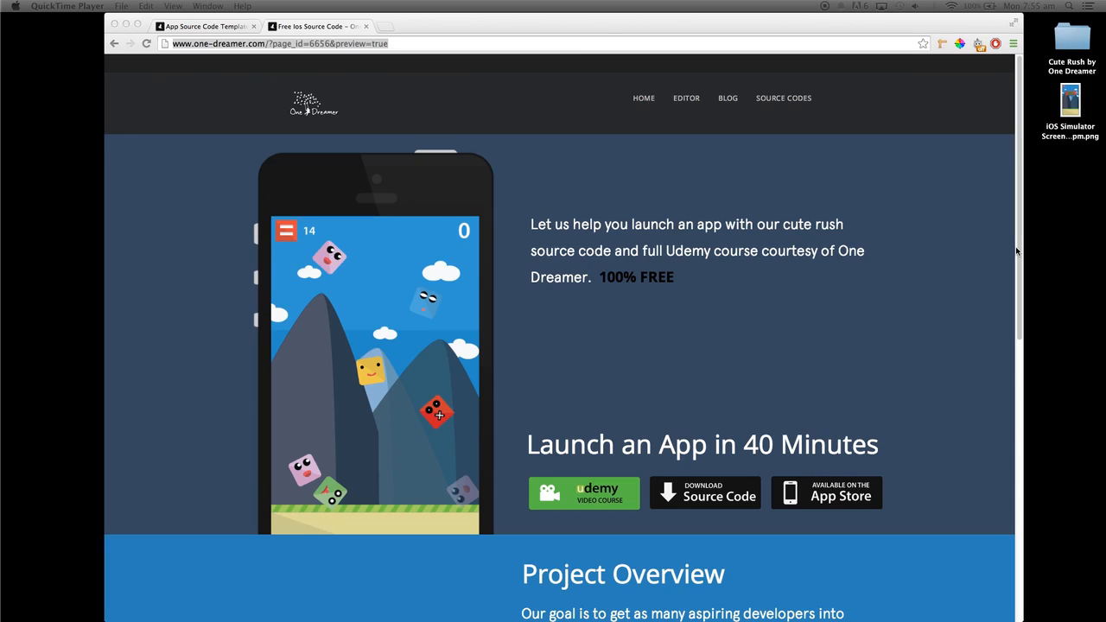
pyautogui.moveTo(1012, 250)
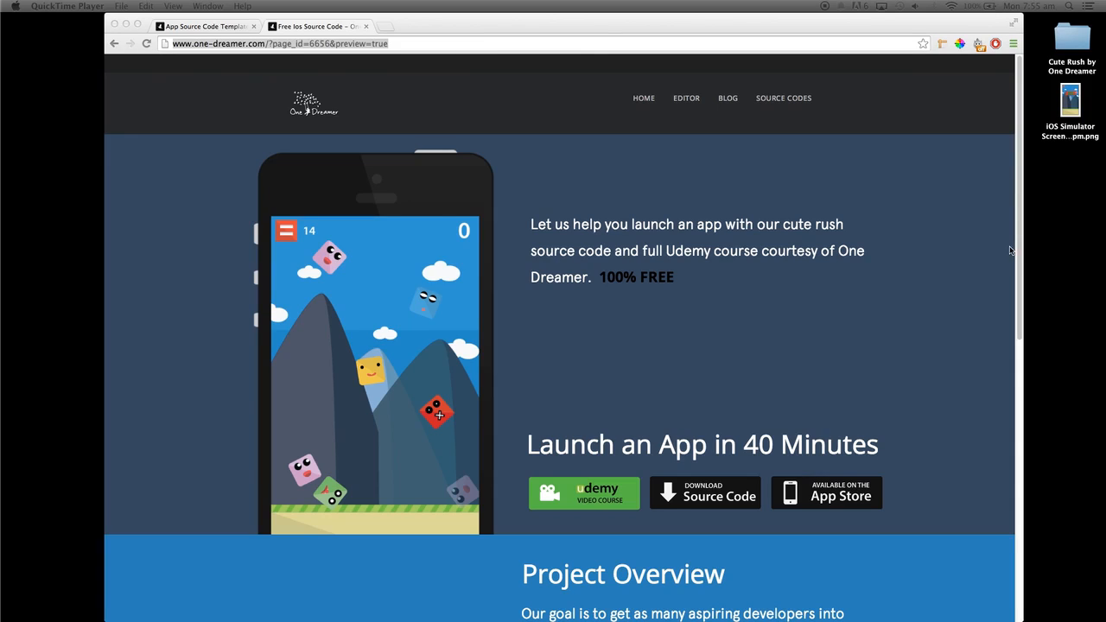
pyautogui.moveTo(1020, 215)
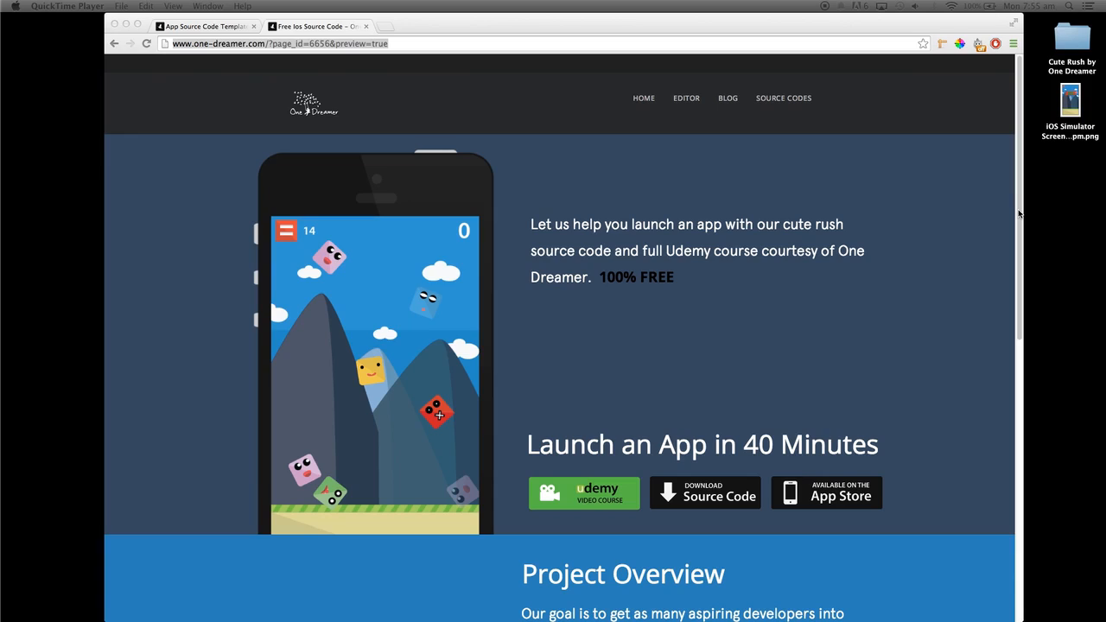
pyautogui.moveTo(1017, 201)
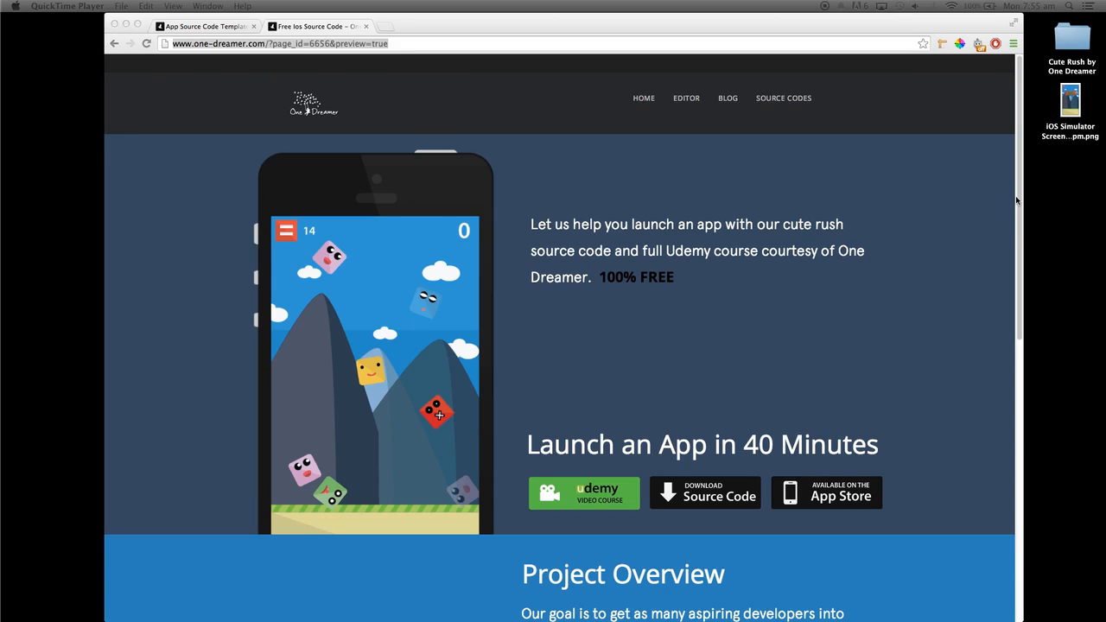